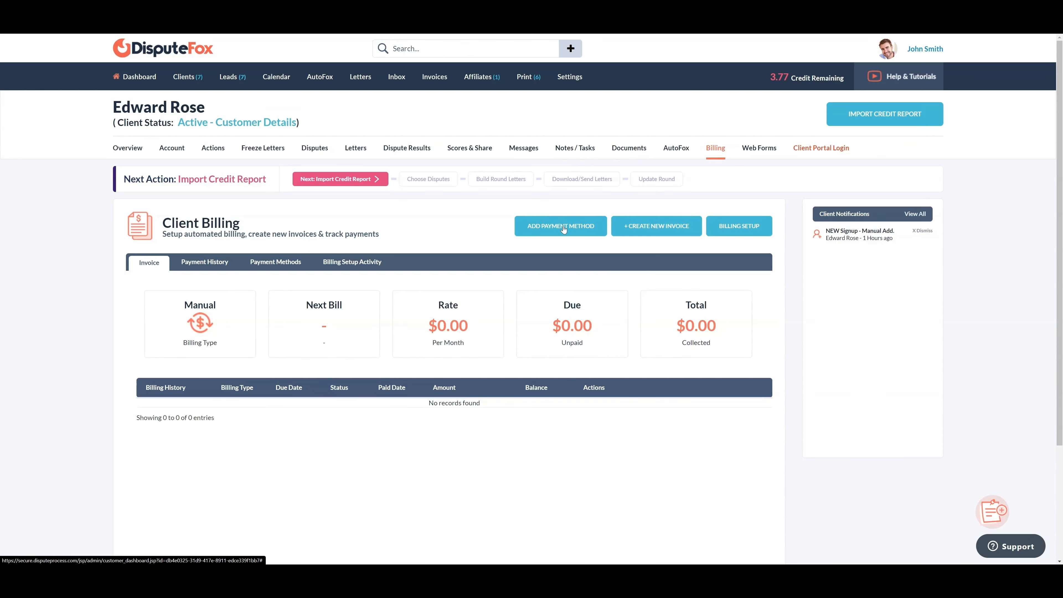
click(561, 226)
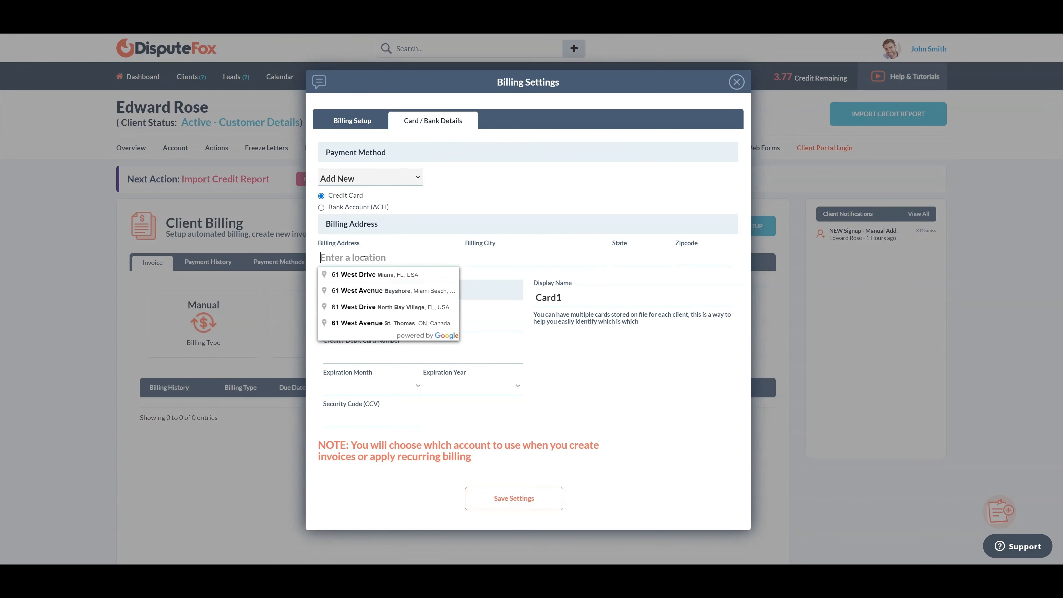
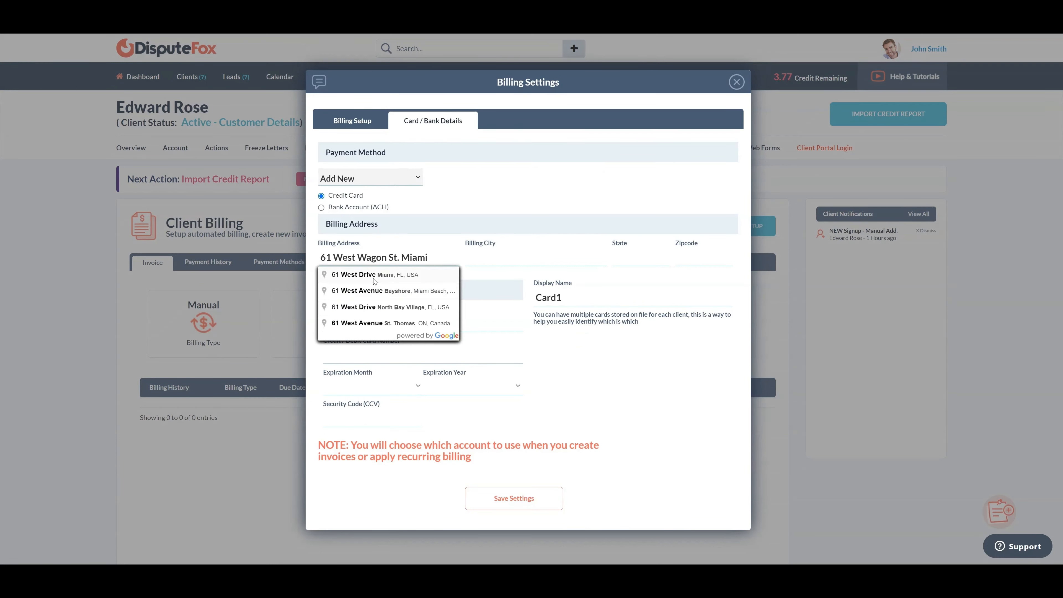
click(375, 275)
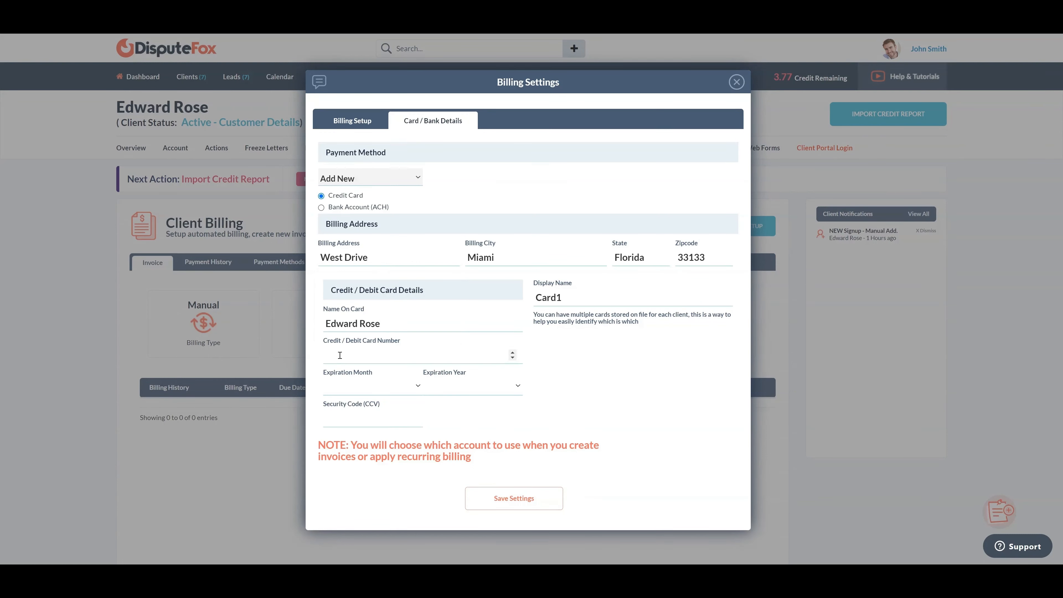
text(41111111111111)
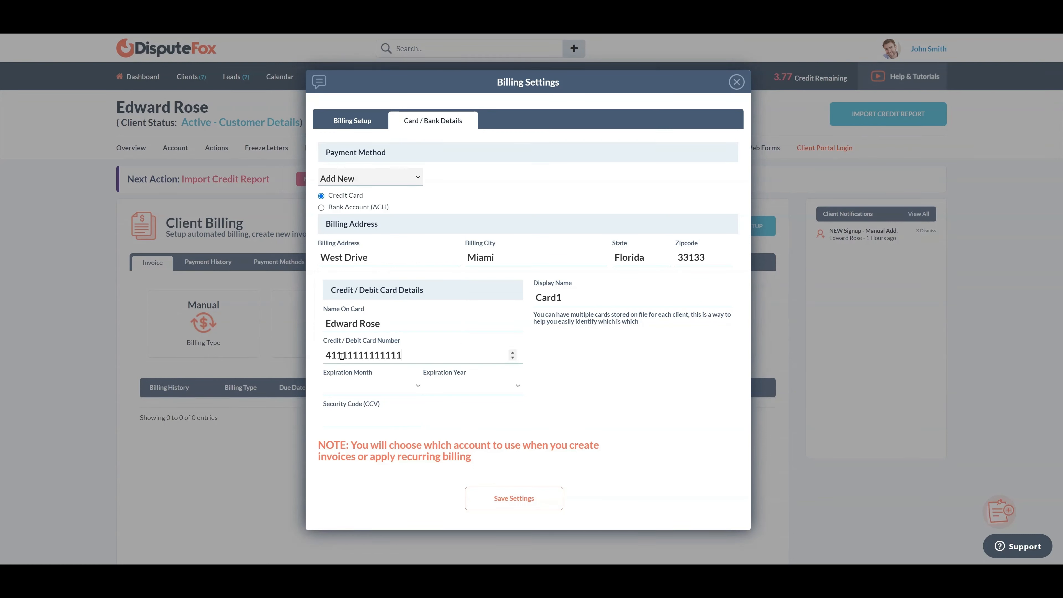
- Set the card expiration to March 2027 and save the new card
click(372, 386)
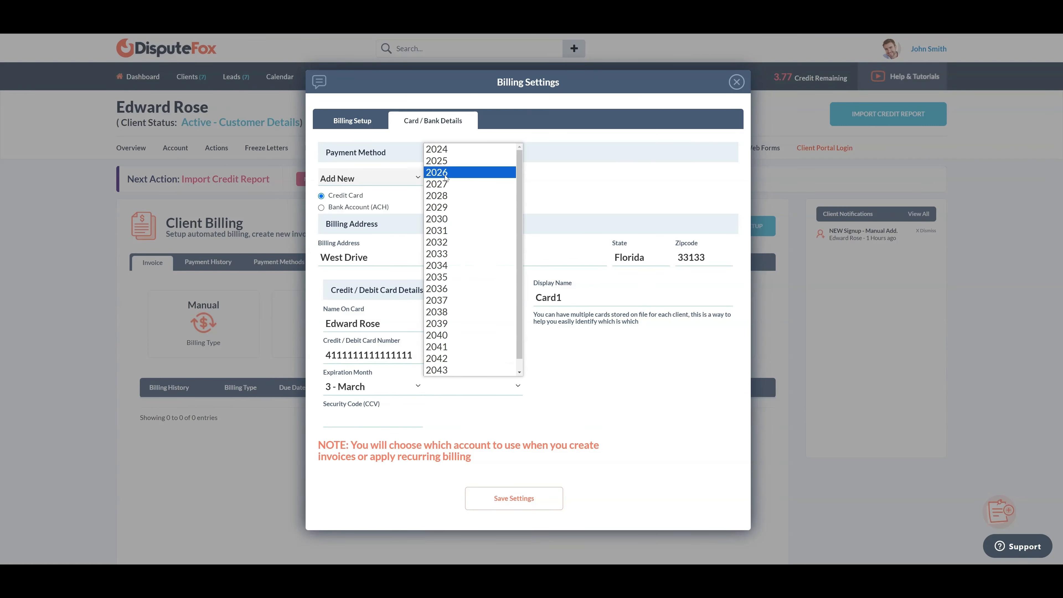
click(437, 184)
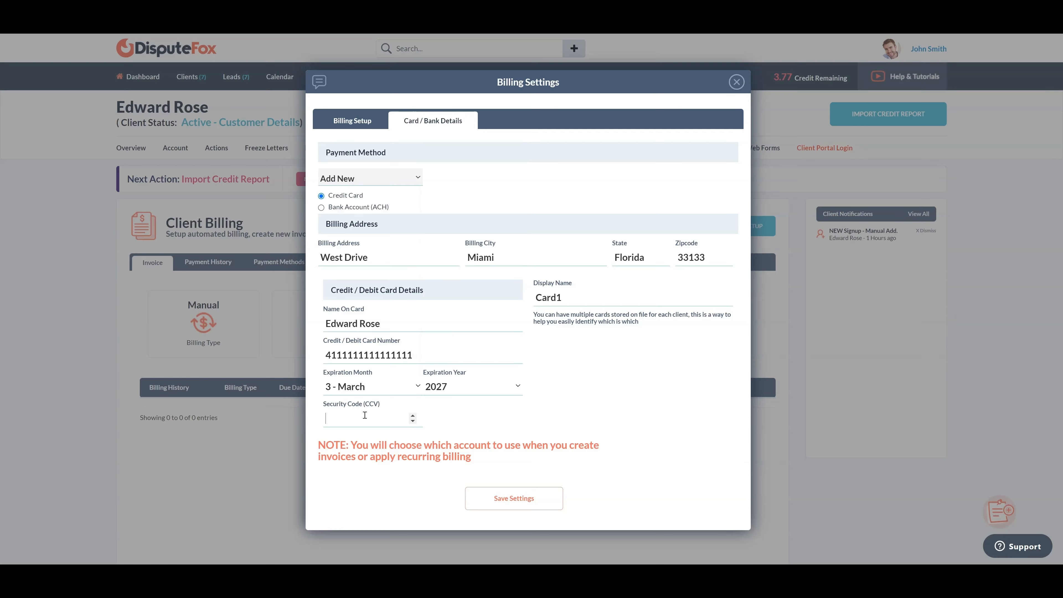
click(514, 498)
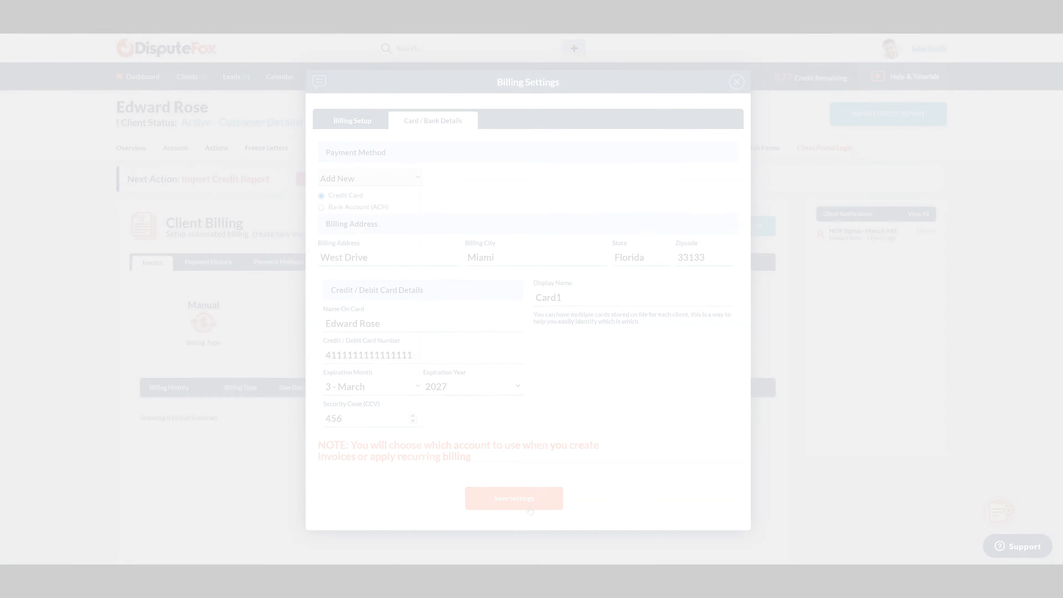
click(514, 498)
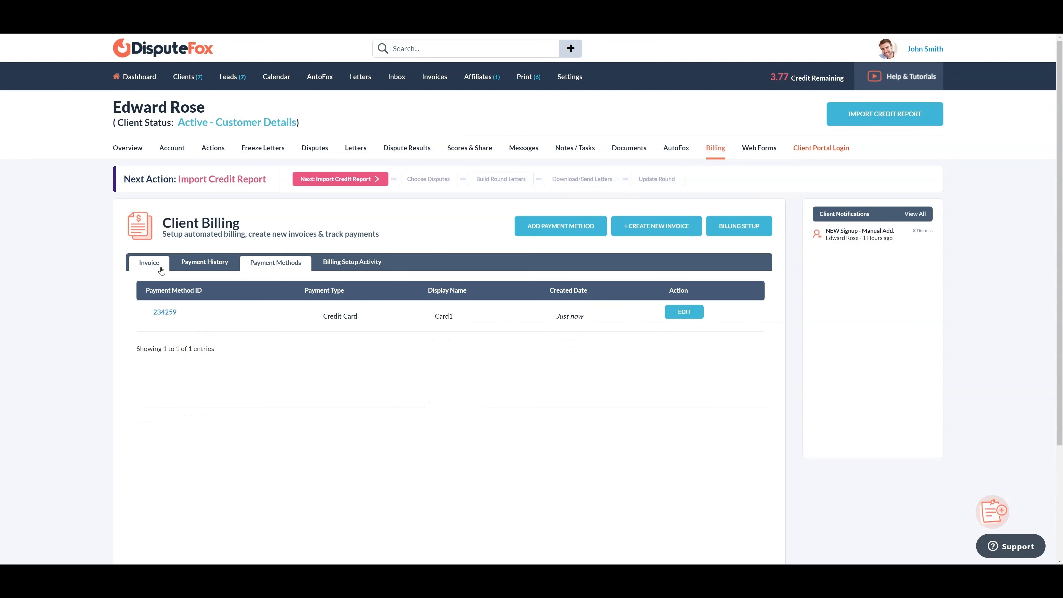
click(149, 262)
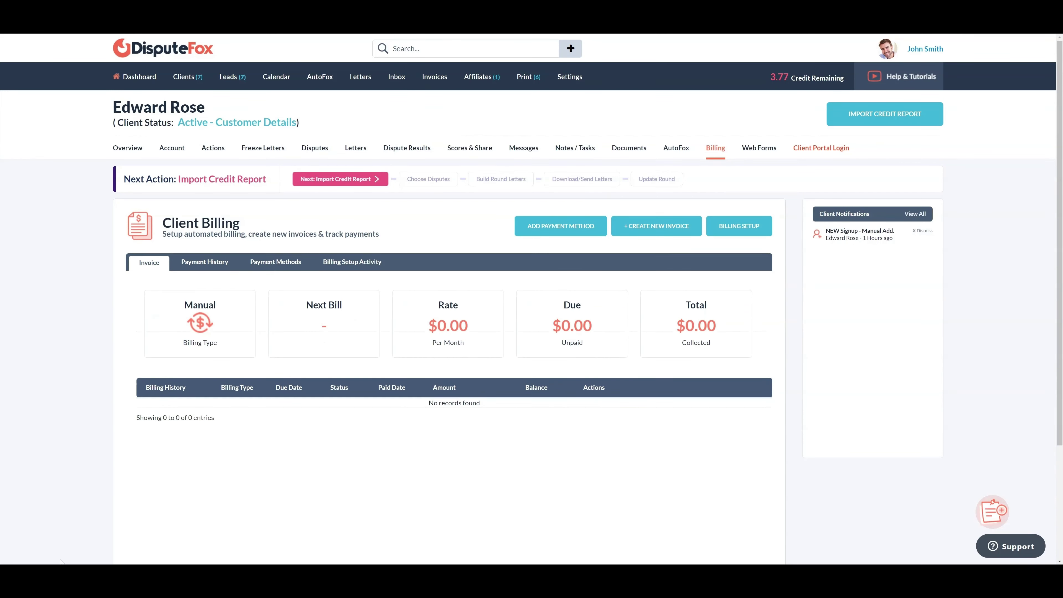
mouse_move(706, 266)
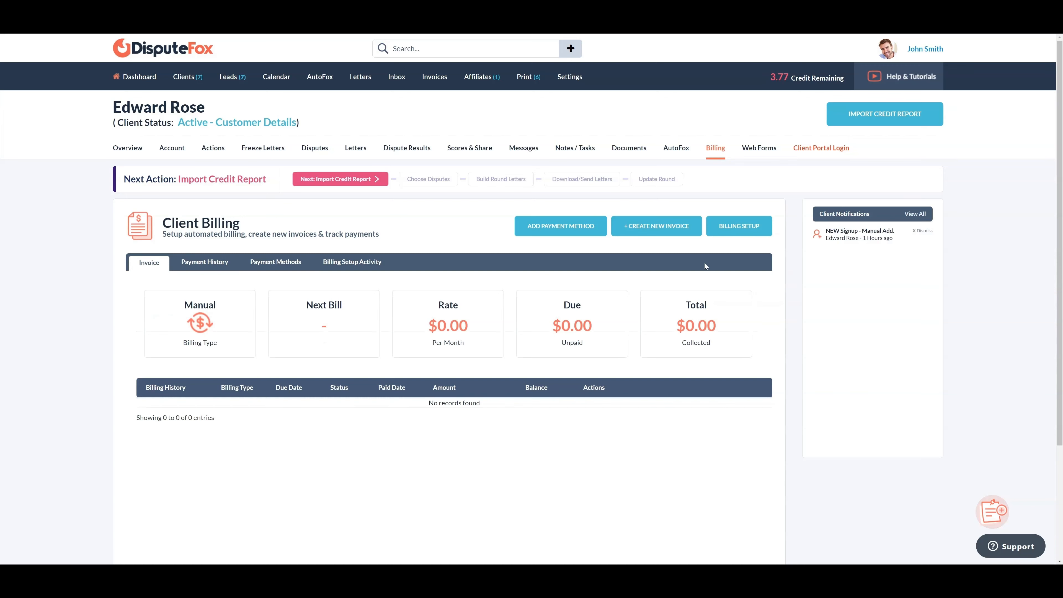
click(657, 226)
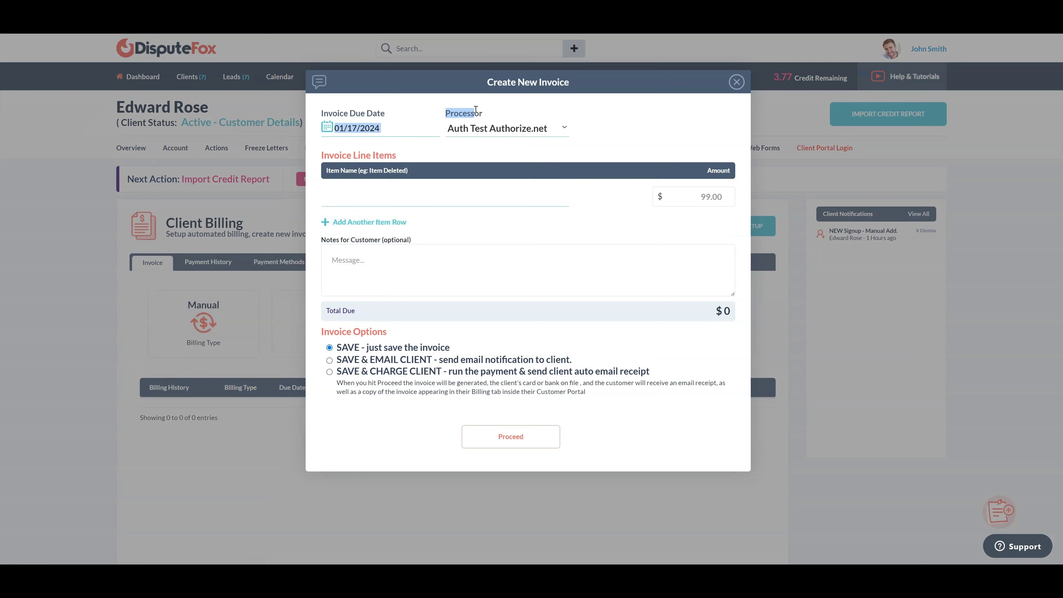
click(508, 129)
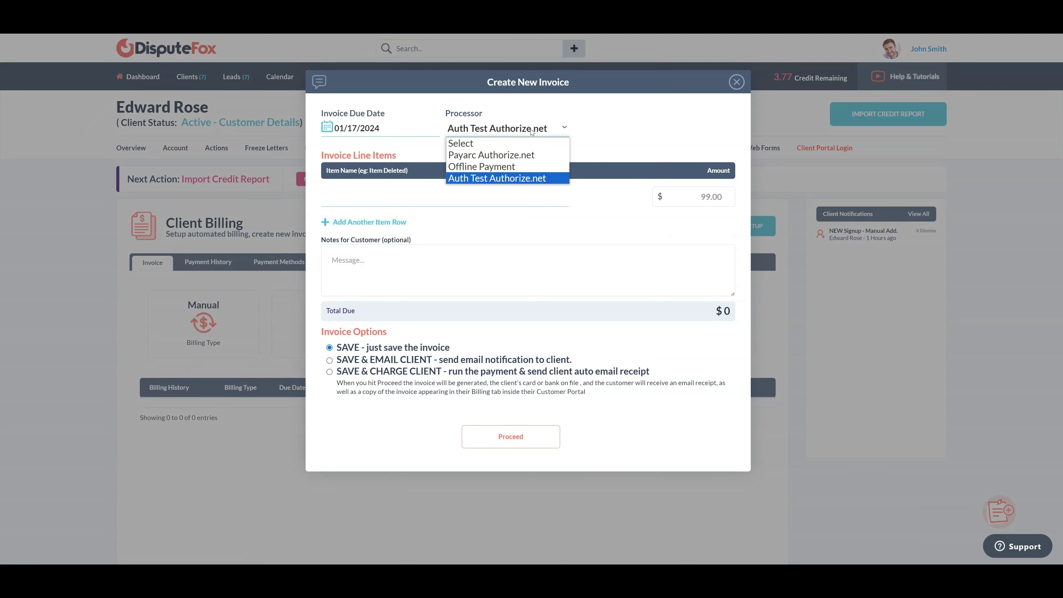
click(498, 179)
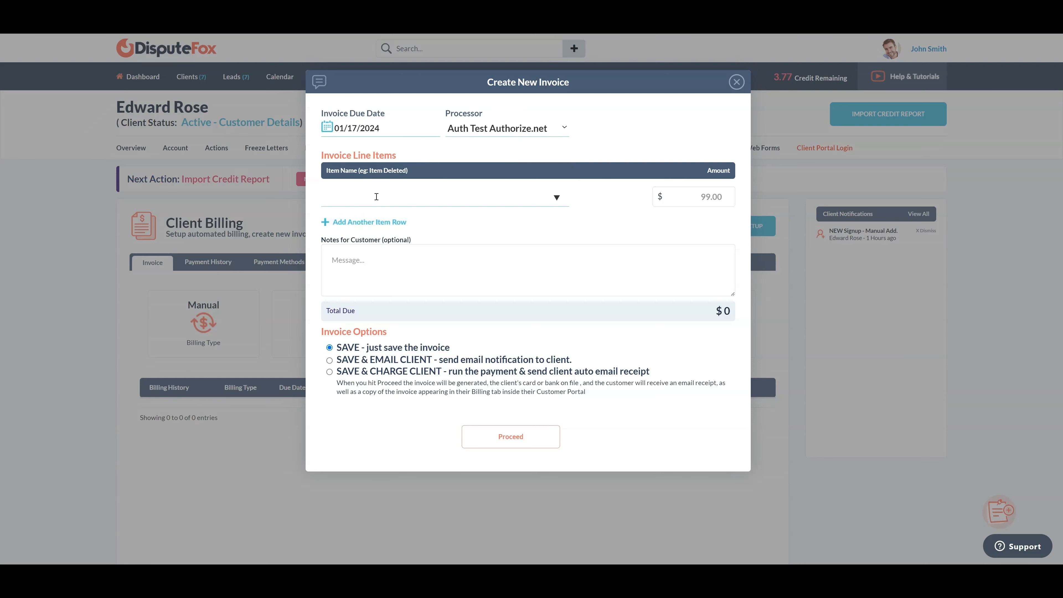
- Add item 'other' for $1 and set the invoice to save and charge the client's Card1
text(other)
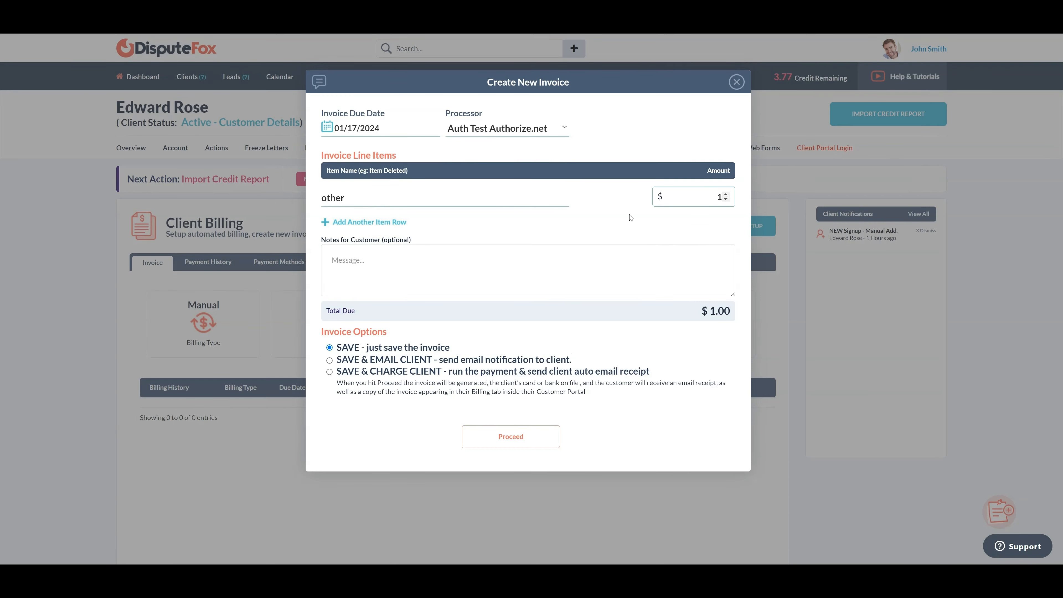
click(325, 371)
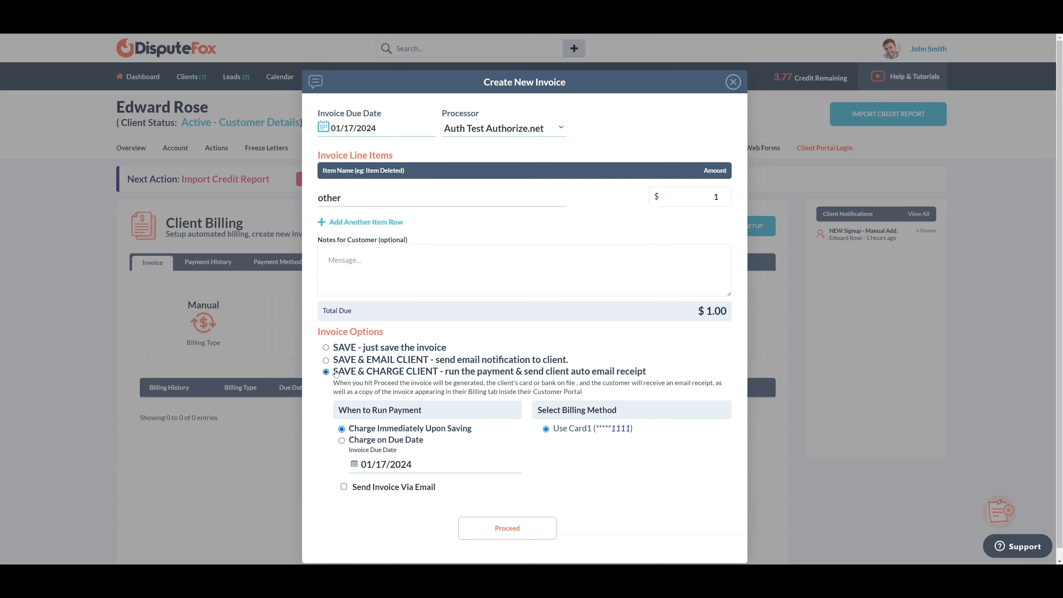
double_click(385, 371)
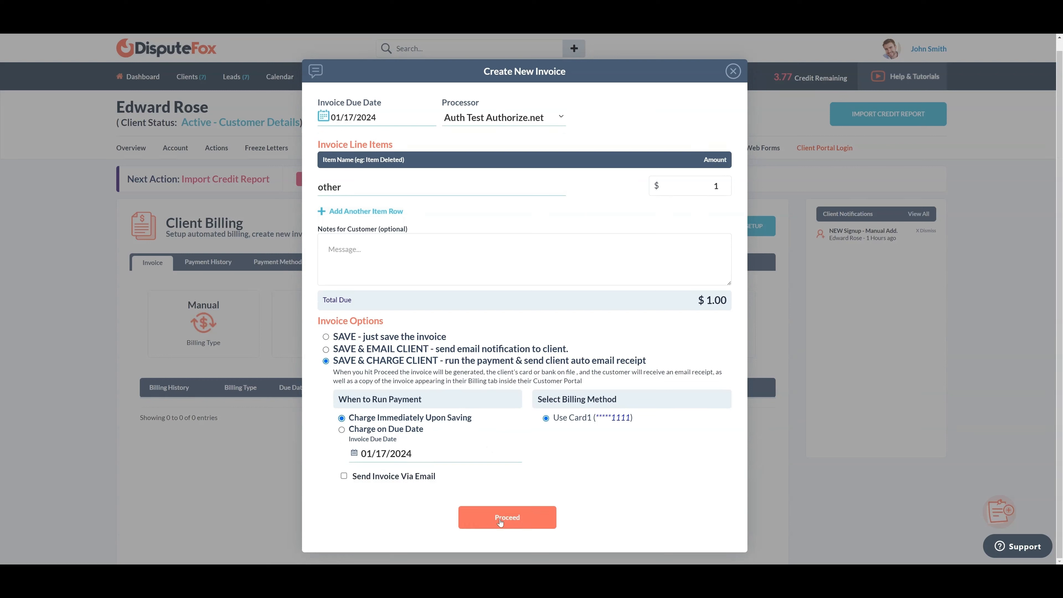
- Charge the $1 invoice, view the paid invoice #490455 and close it
click(507, 517)
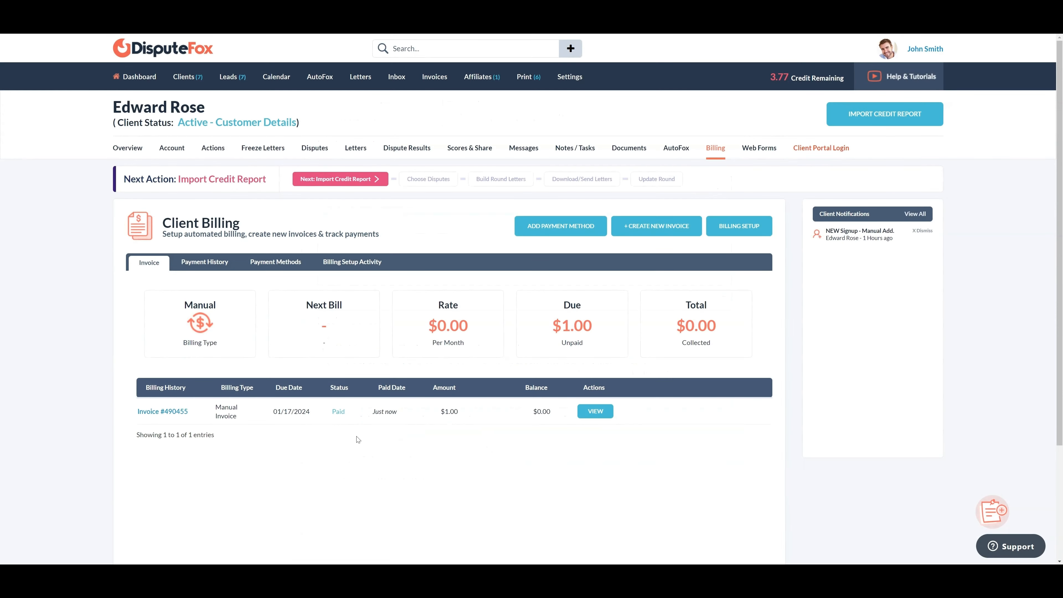
mouse_move(216, 480)
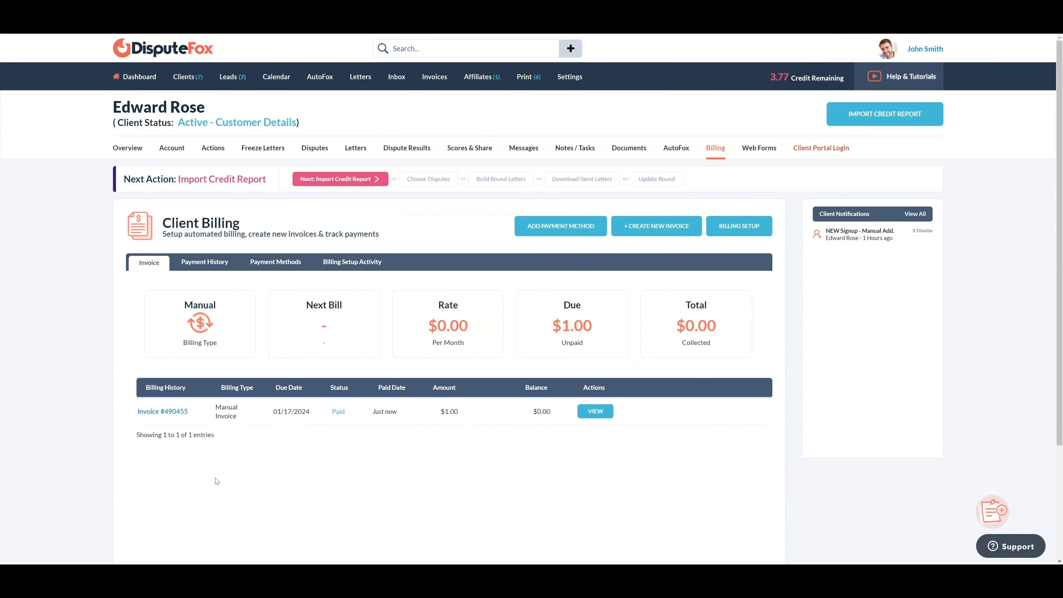
click(595, 410)
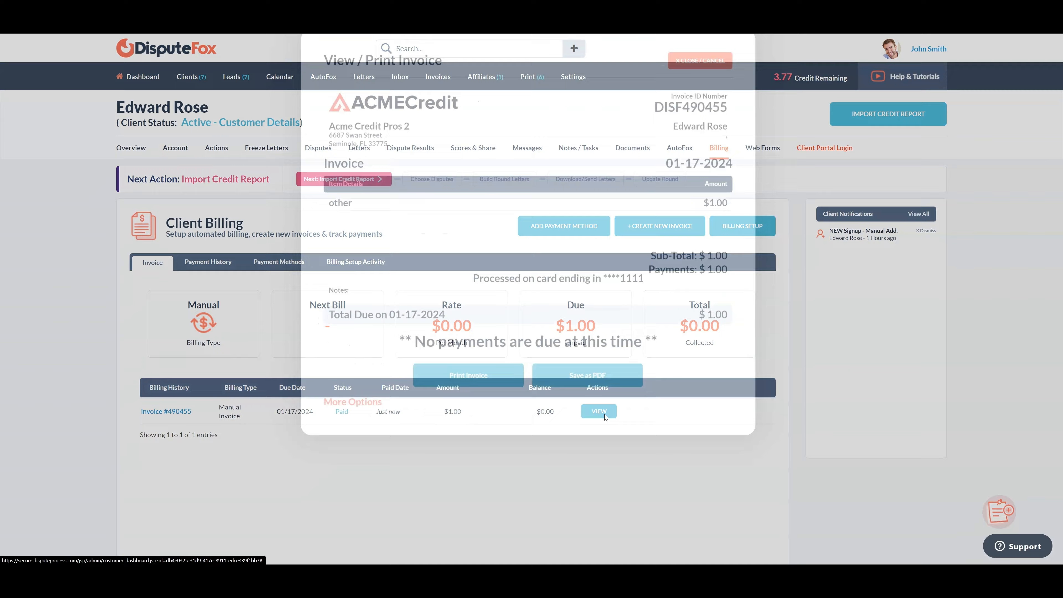
click(599, 411)
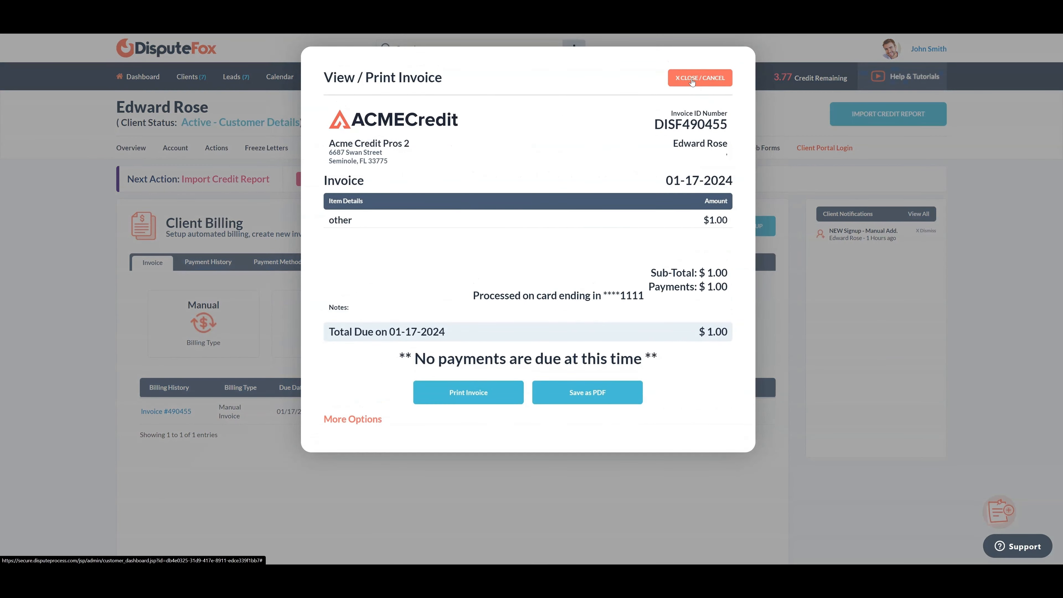
click(700, 78)
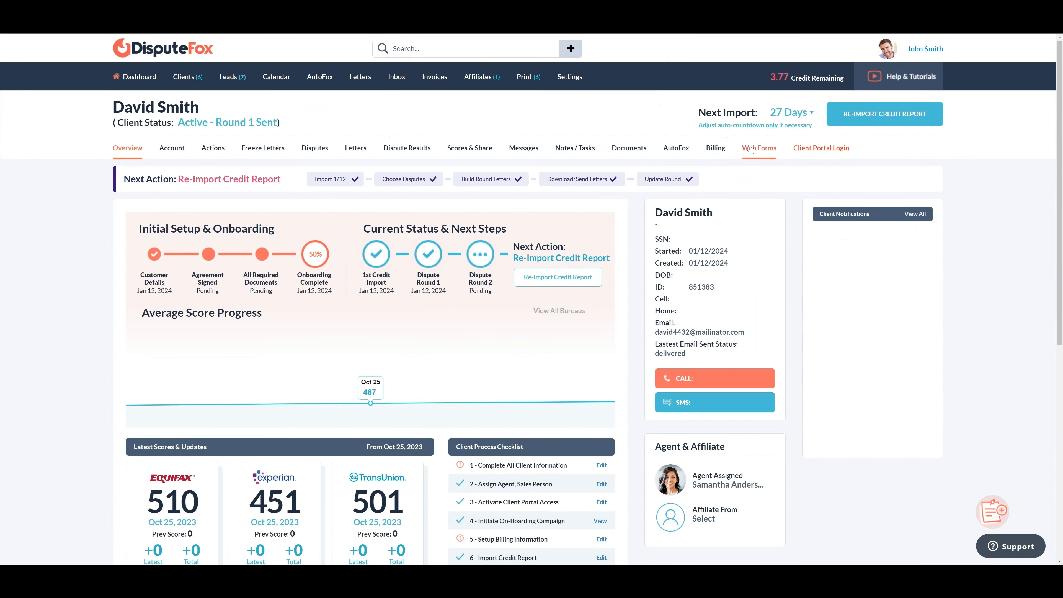
click(716, 148)
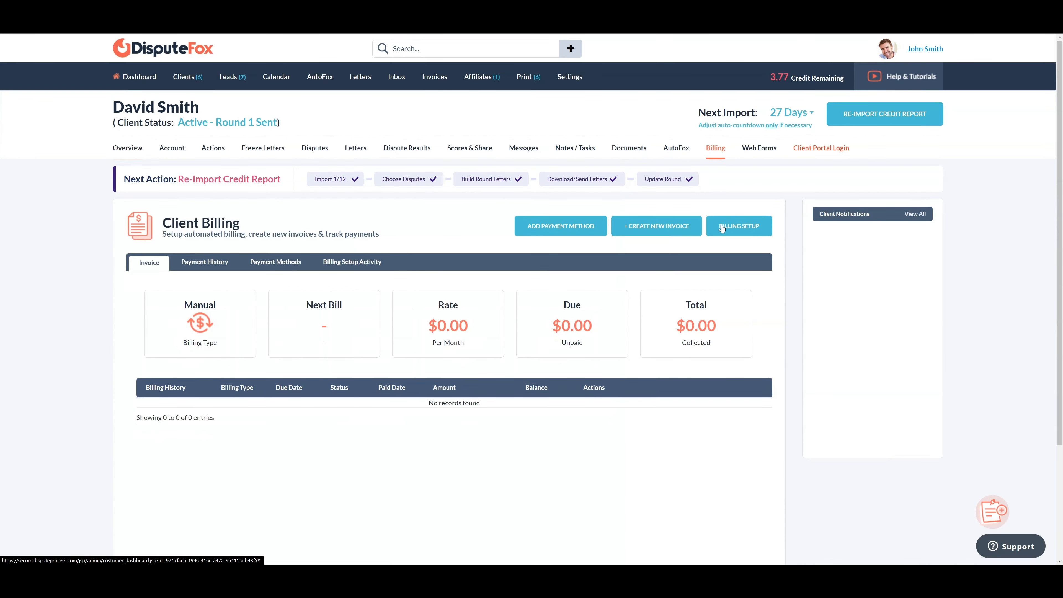
click(739, 226)
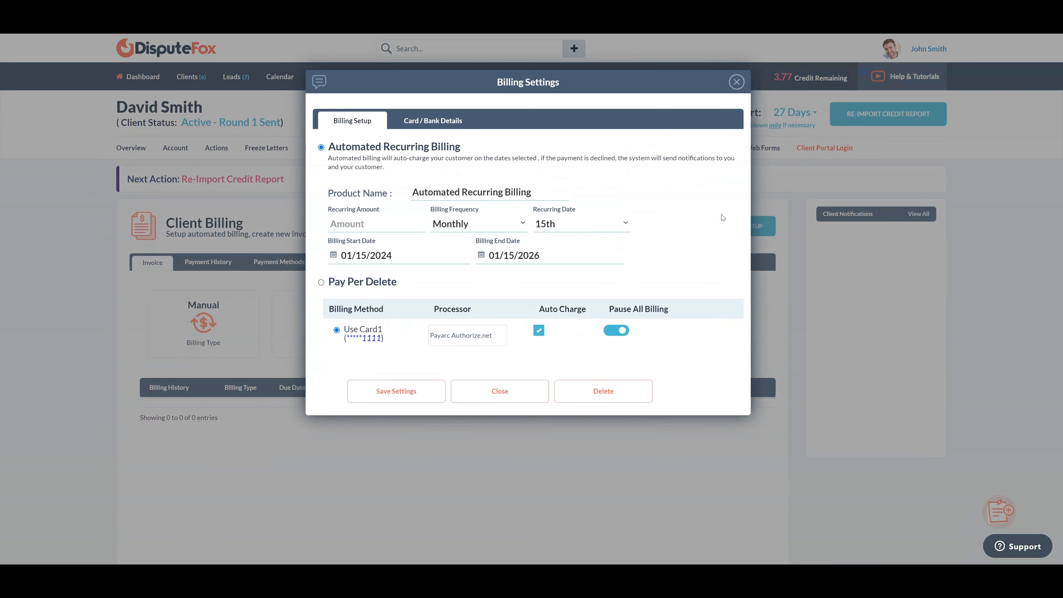
click(433, 121)
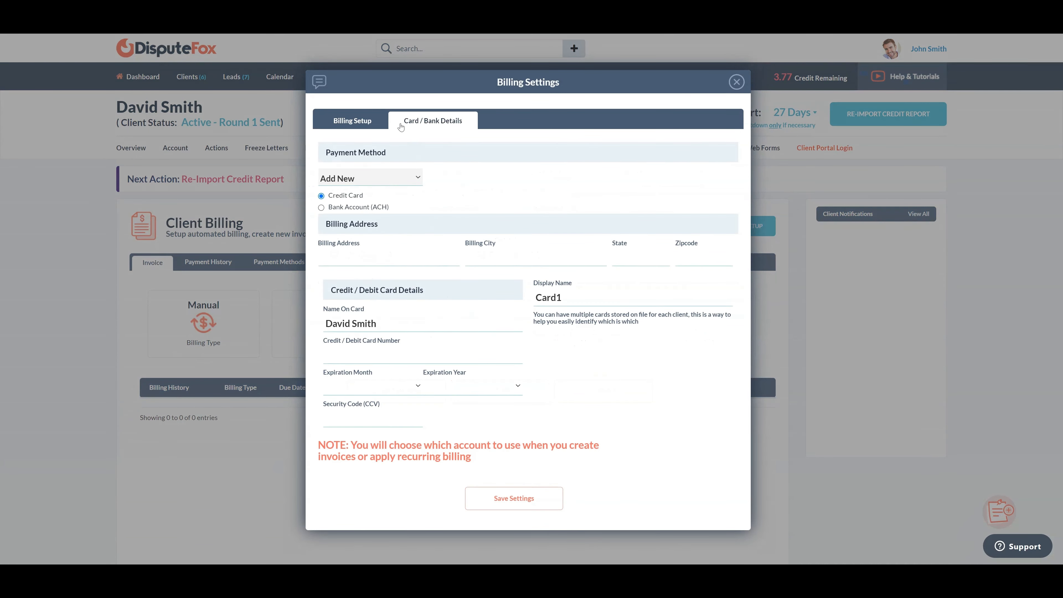
click(353, 121)
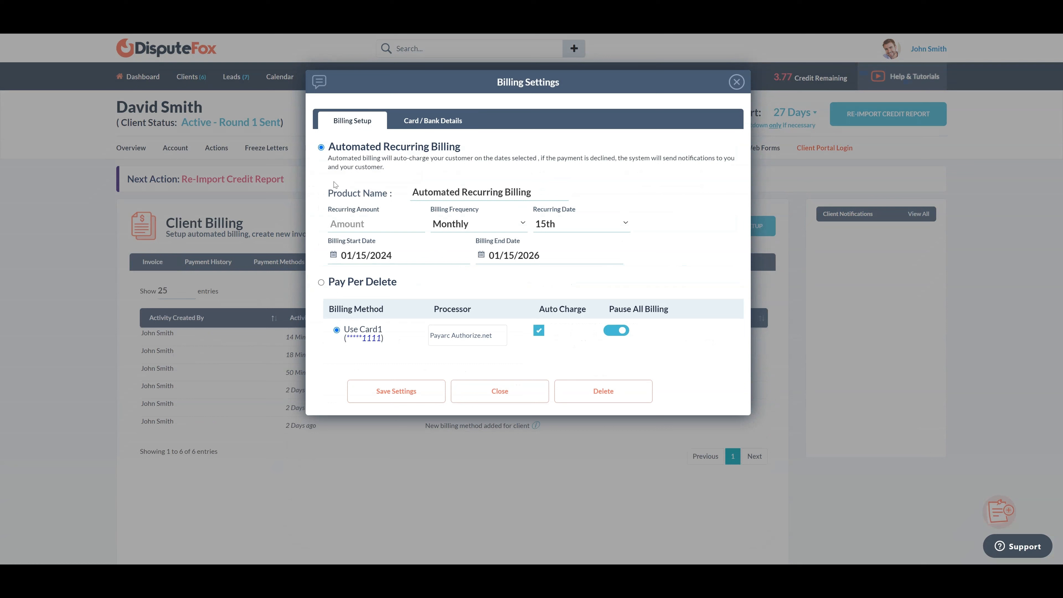
mouse_move(308, 284)
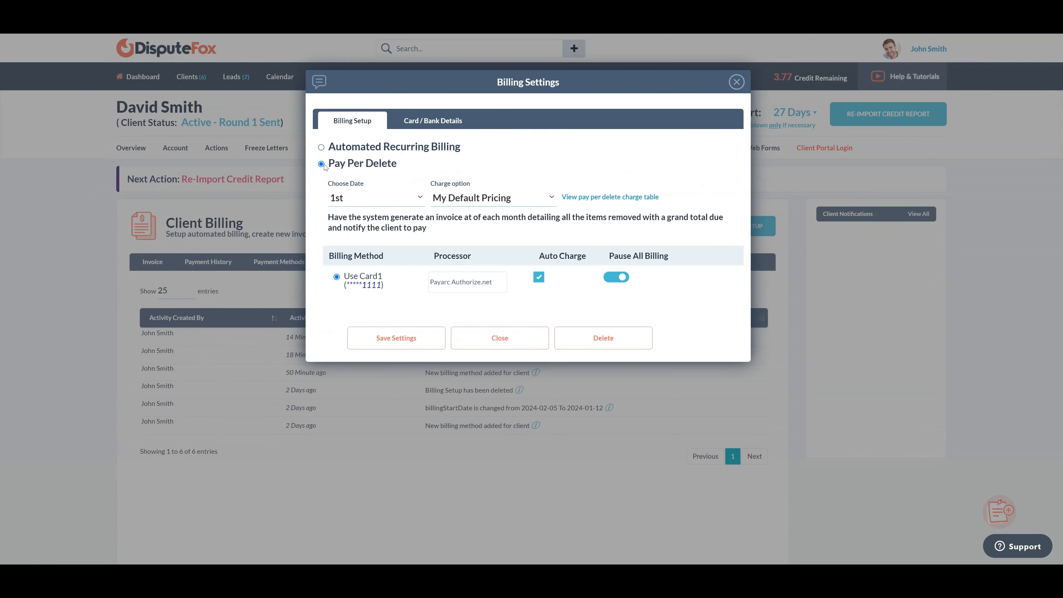
click(321, 147)
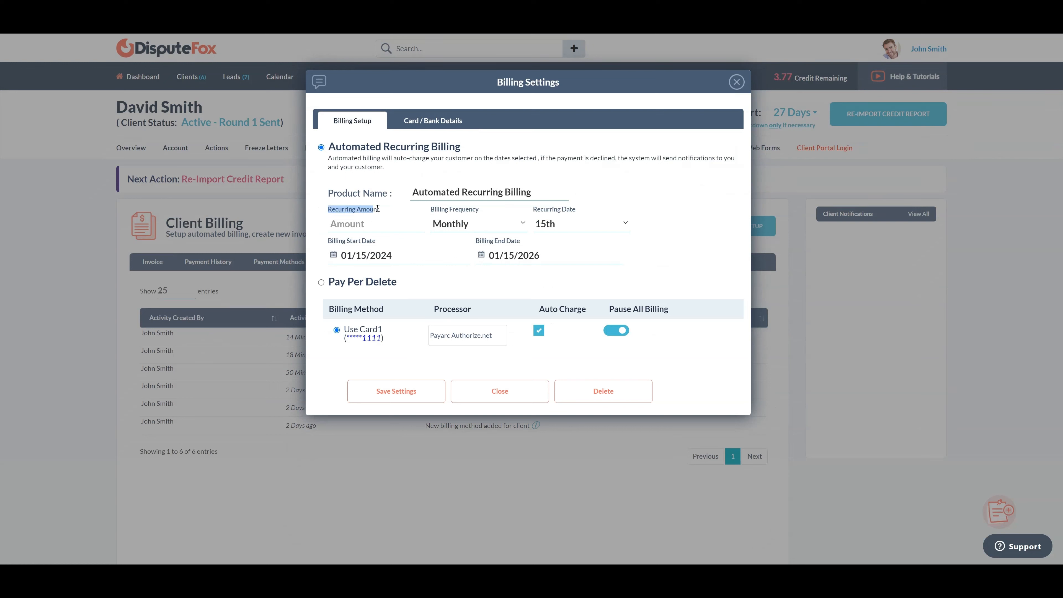
text(1)
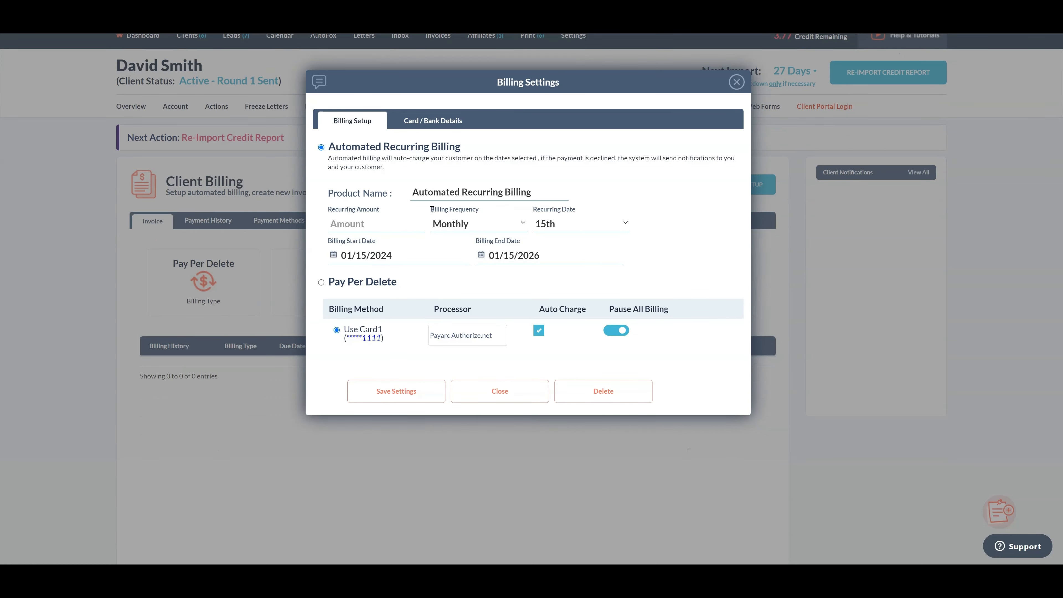
double_click(454, 210)
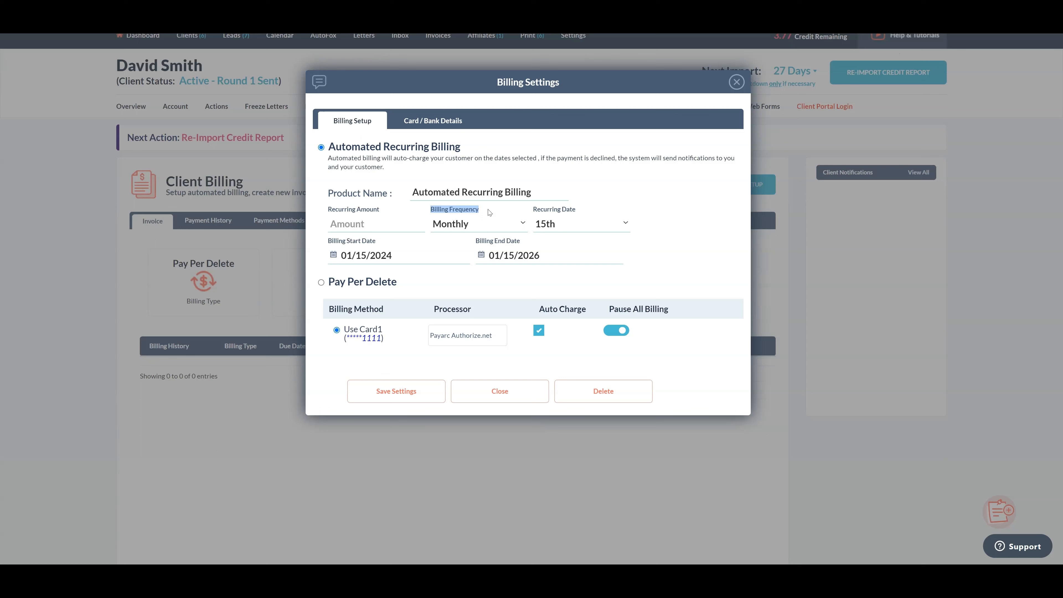
click(477, 223)
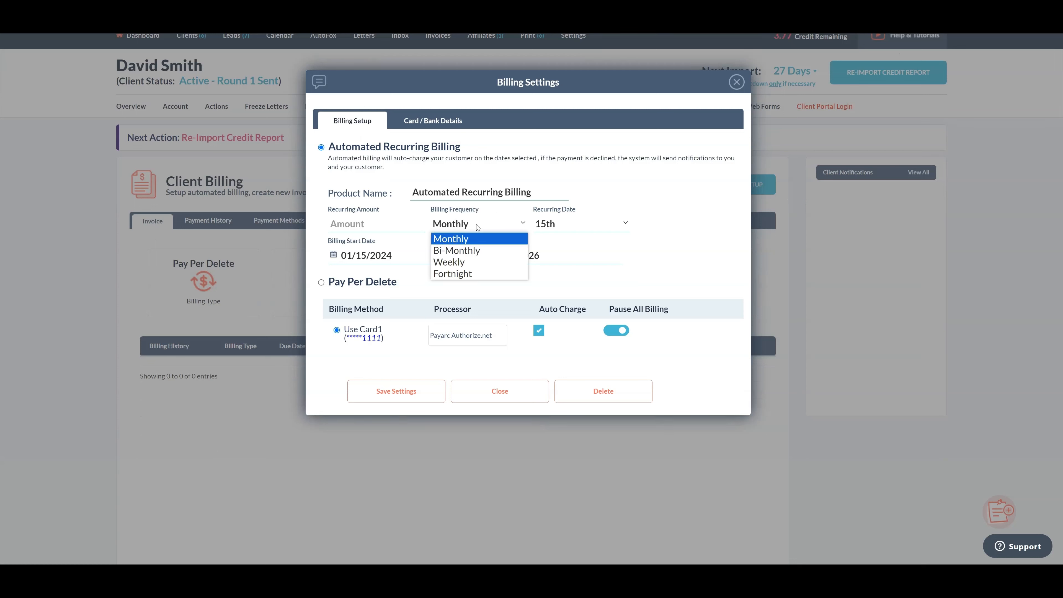
mouse_move(474, 264)
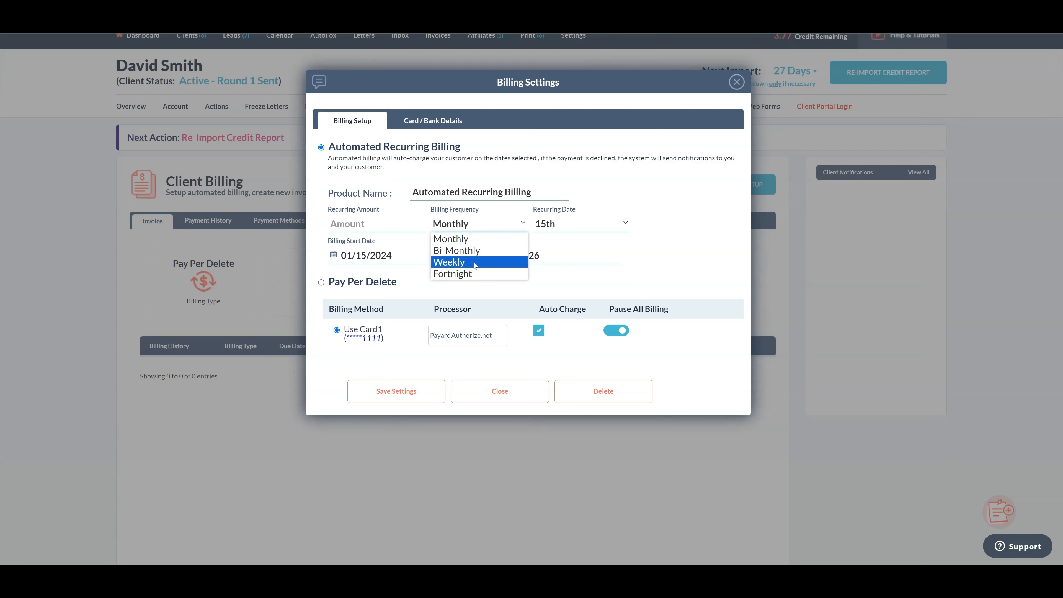
mouse_move(502, 240)
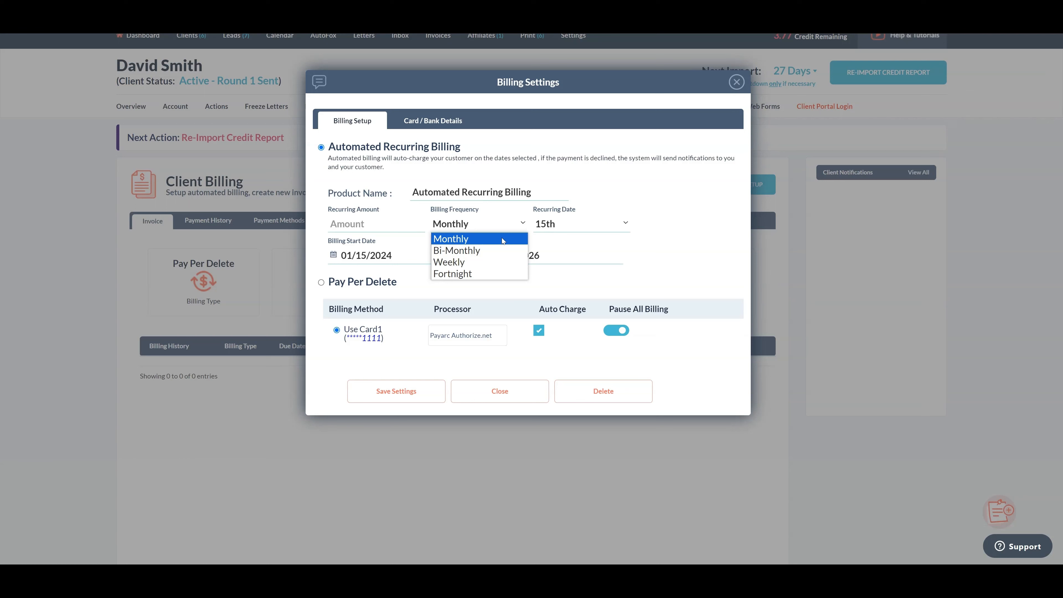
click(451, 238)
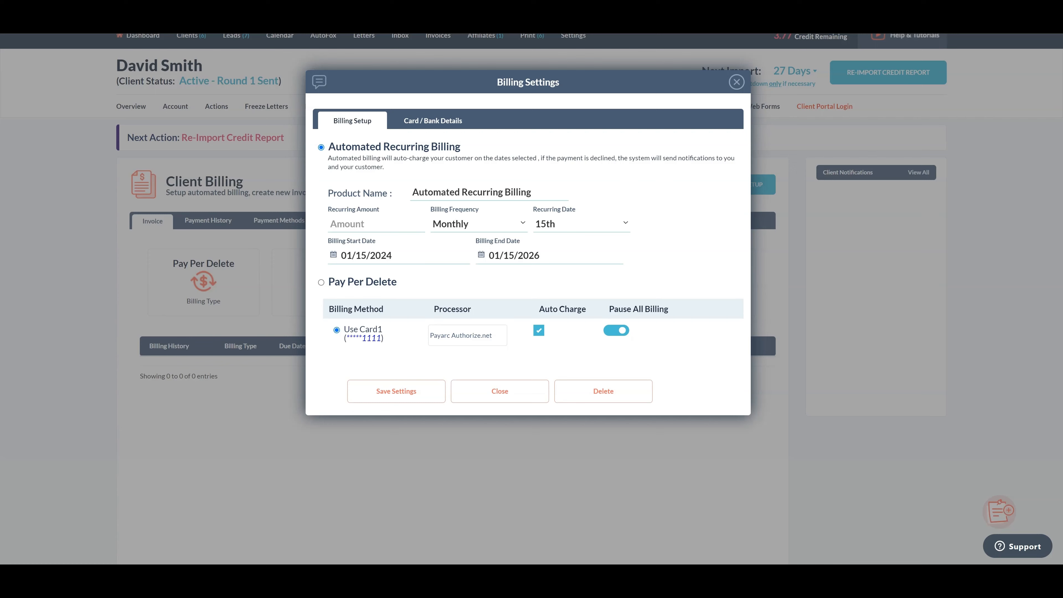
- Set the recurring amount to 121 with billing dates 01/15/2024 to 01/15/2026 on the 15th
text(121)
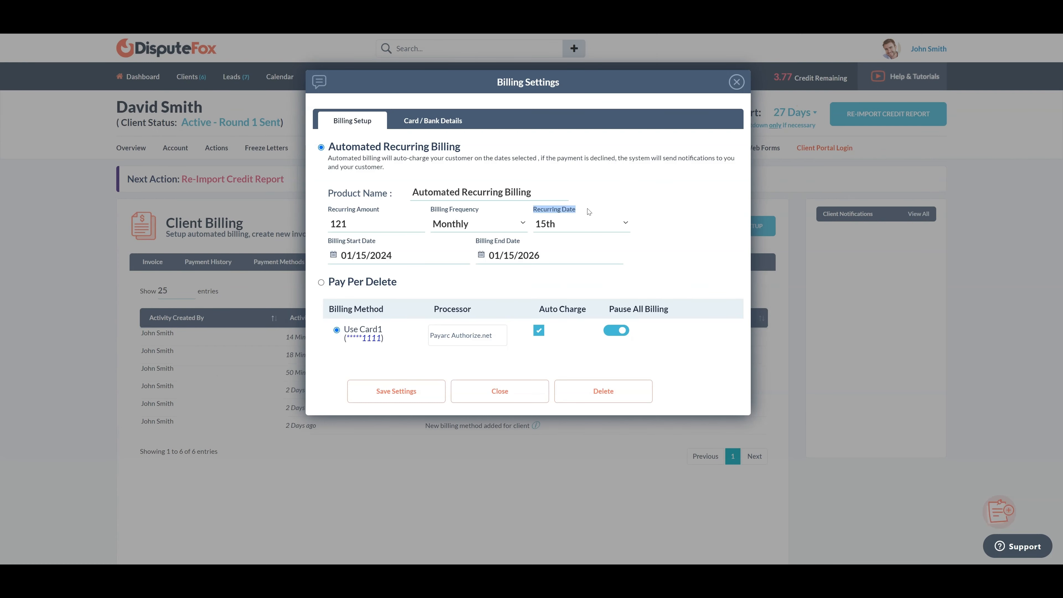
click(582, 222)
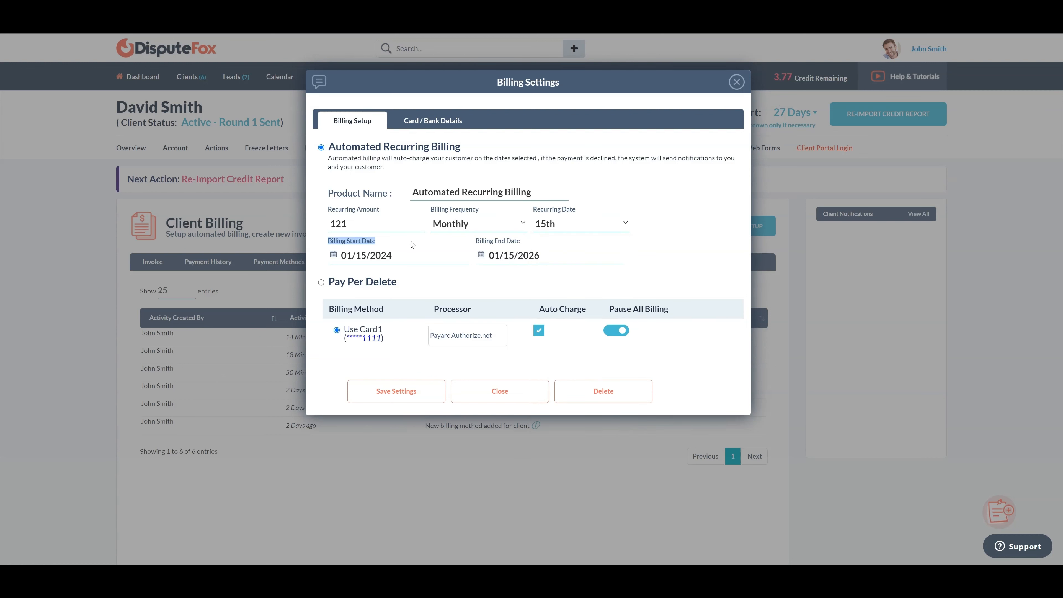
click(366, 255)
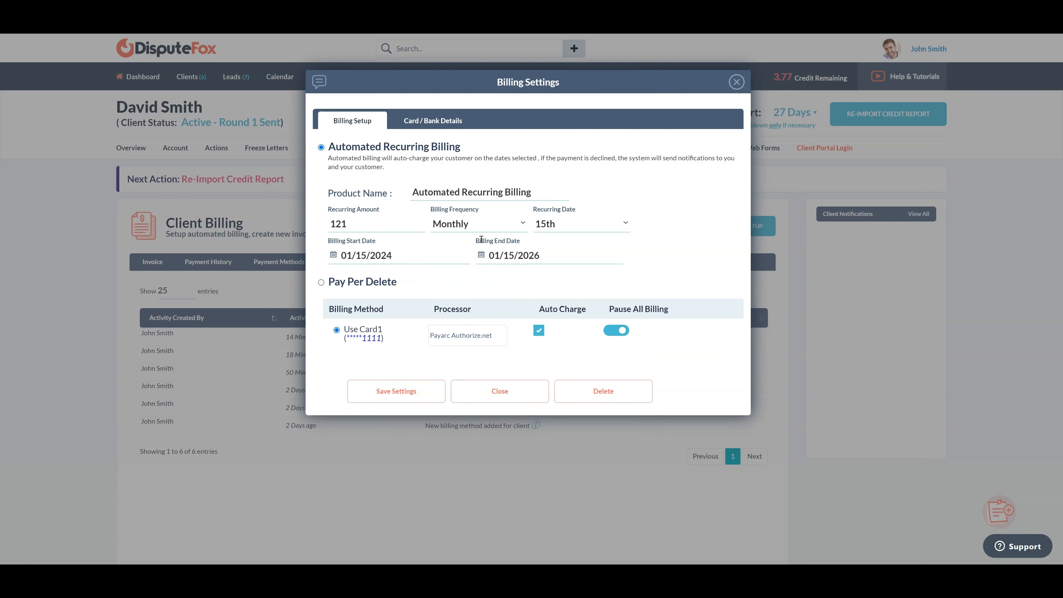
click(514, 255)
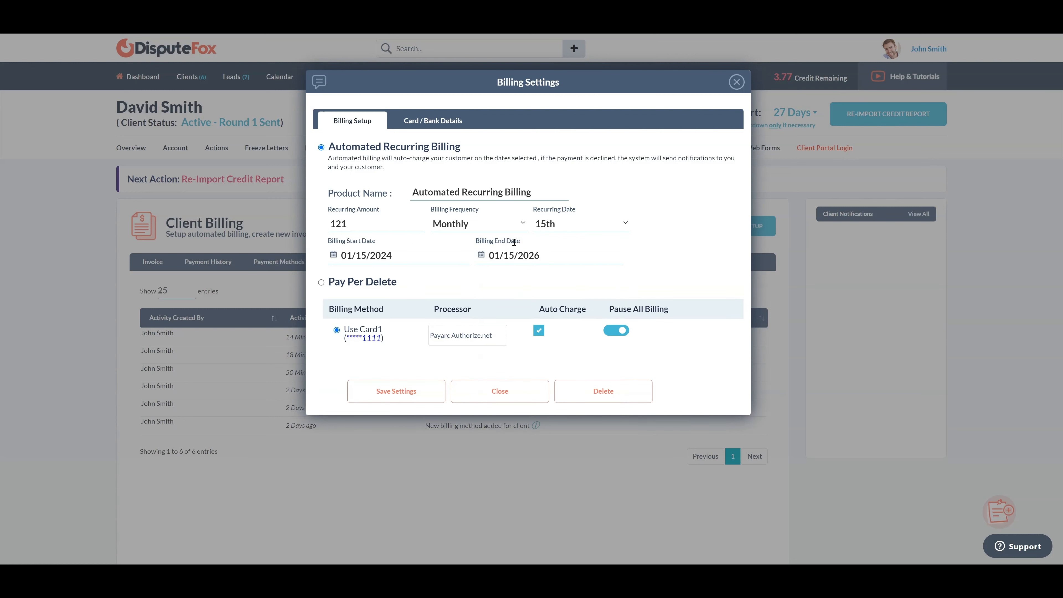
mouse_move(329, 310)
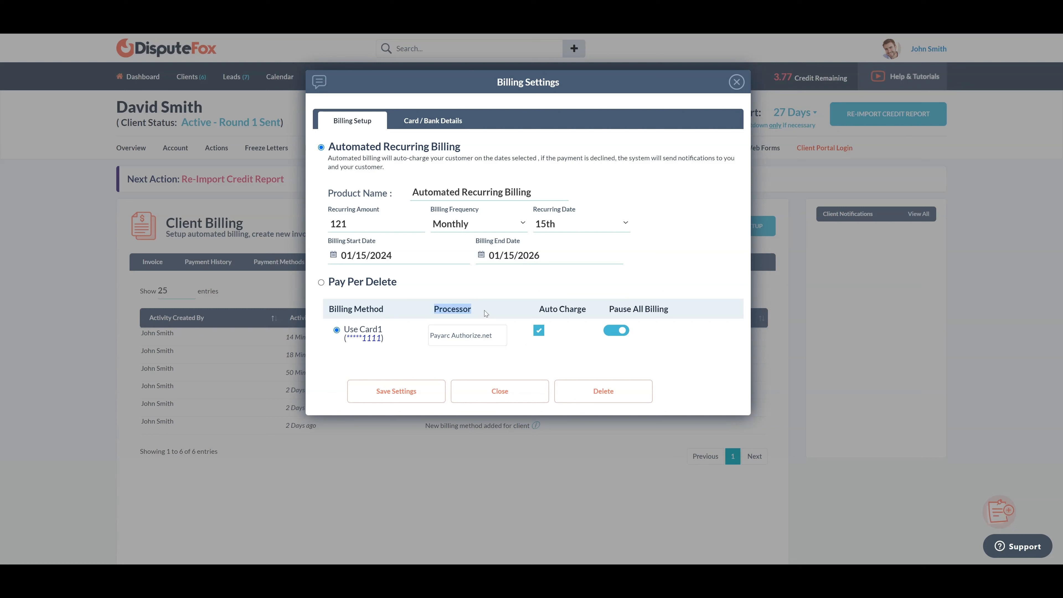
click(467, 336)
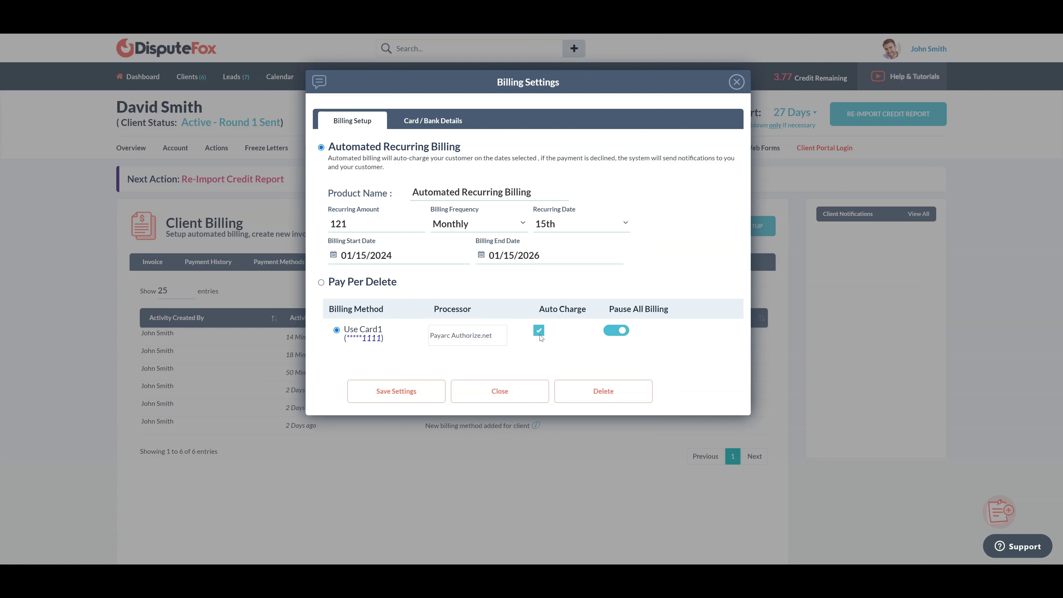
mouse_move(532, 334)
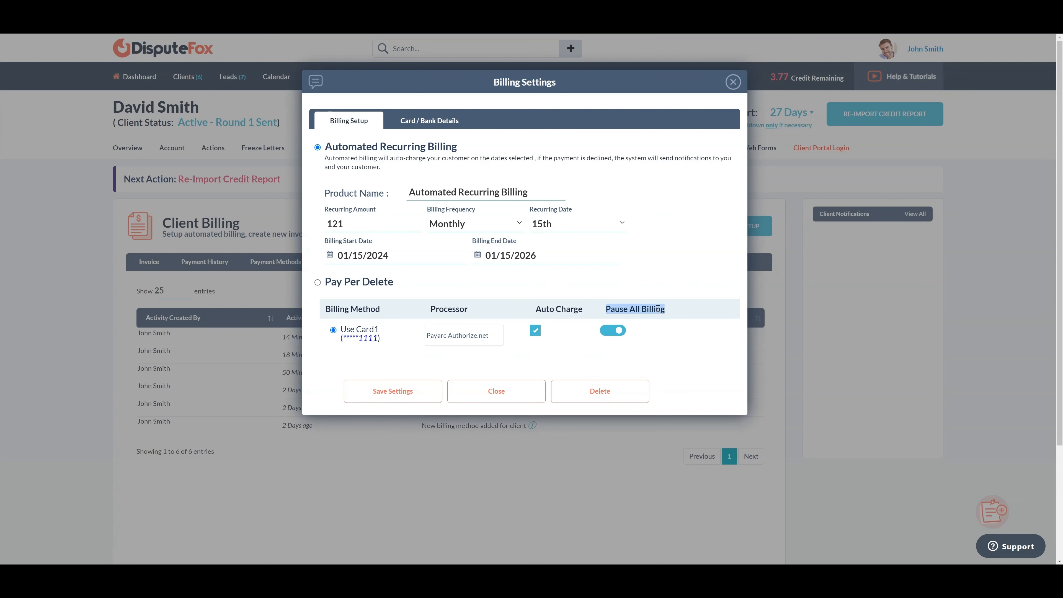
mouse_move(669, 312)
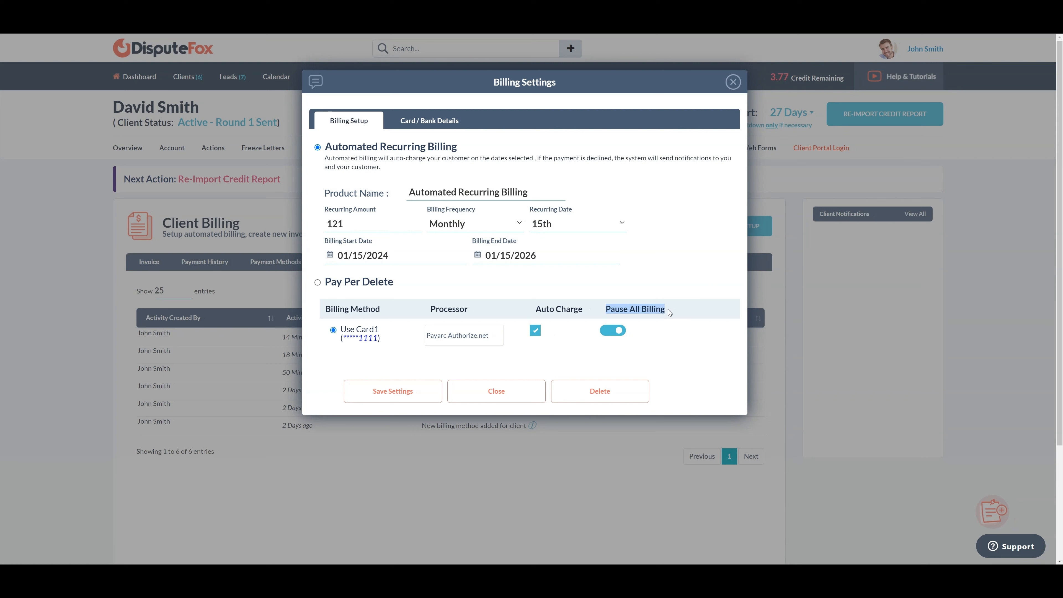
mouse_move(602, 321)
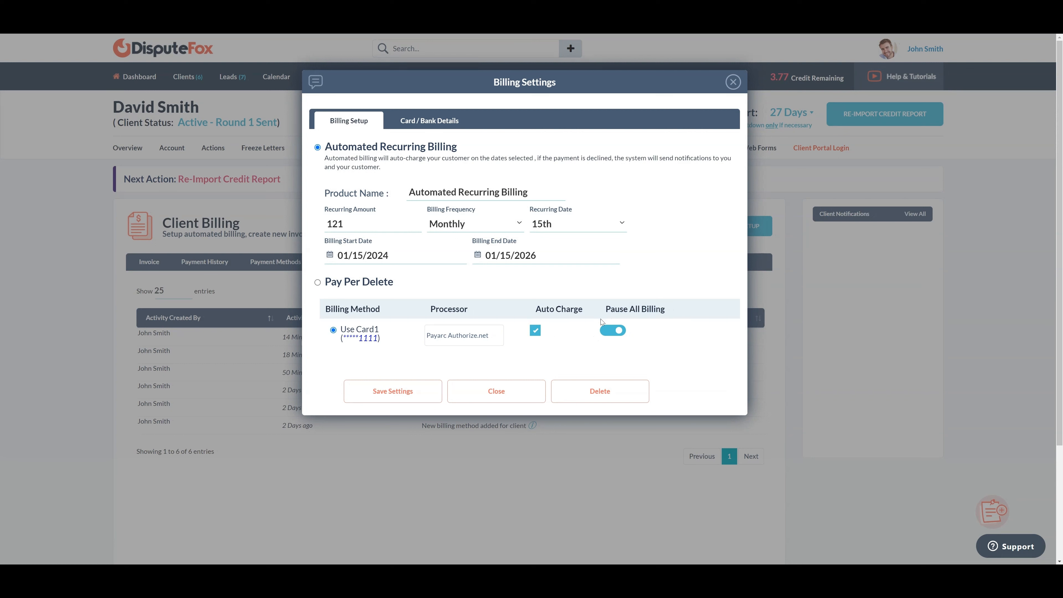
mouse_move(621, 341)
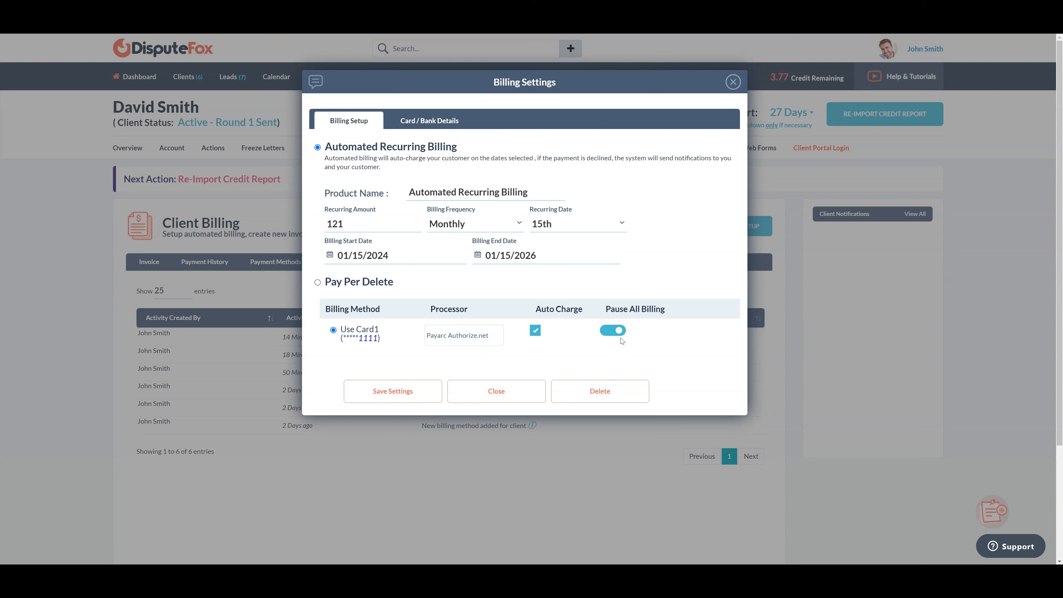
mouse_move(433, 363)
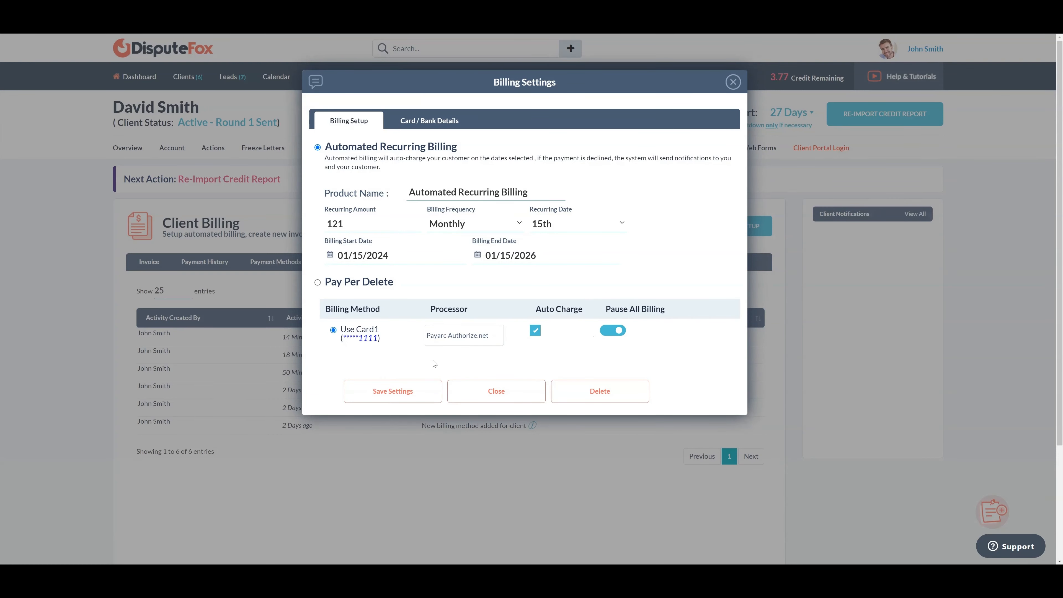
click(393, 393)
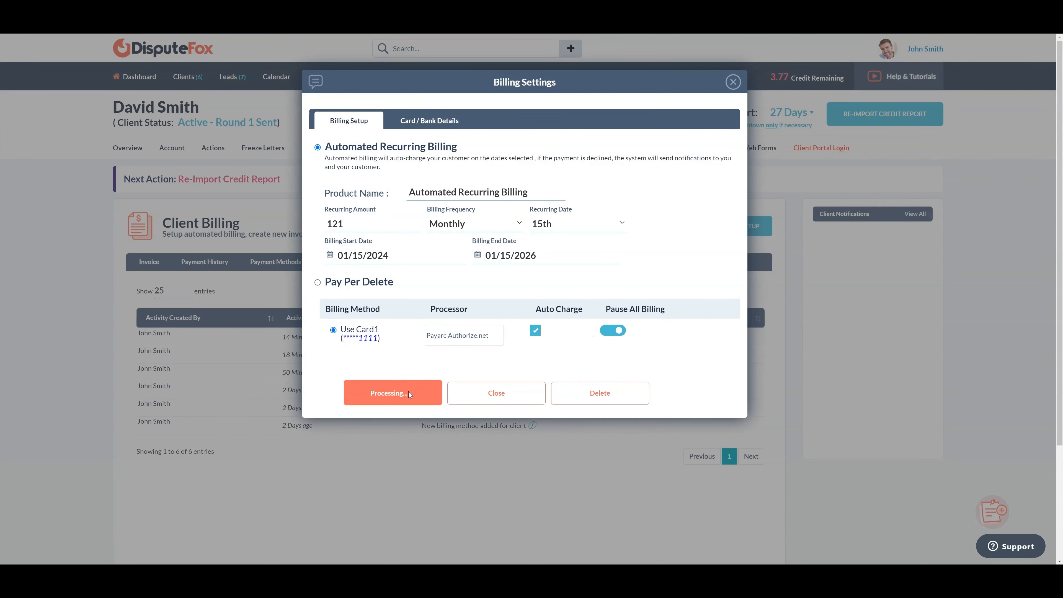
click(394, 393)
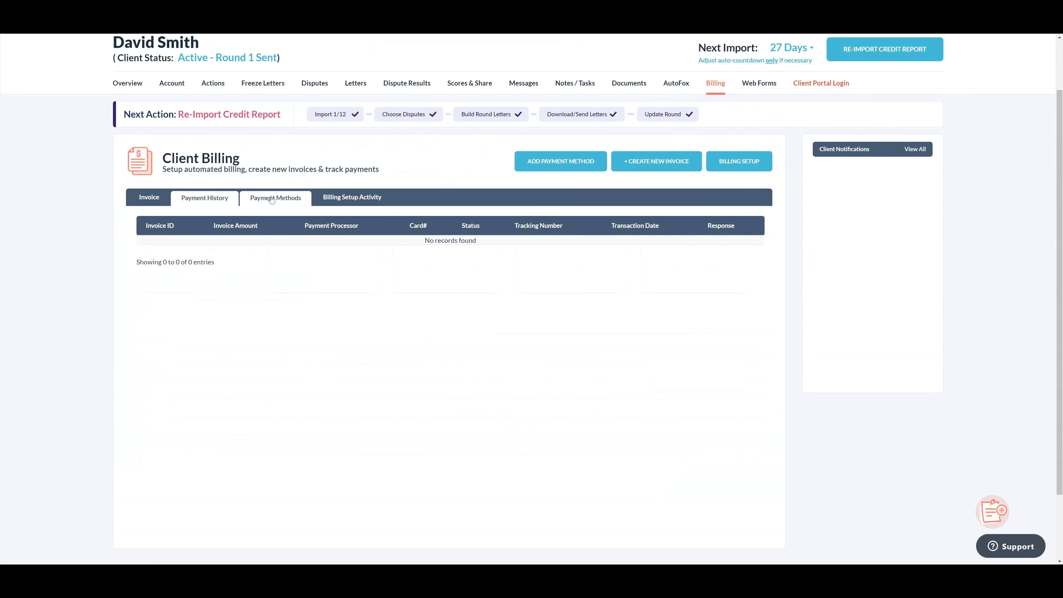
click(276, 198)
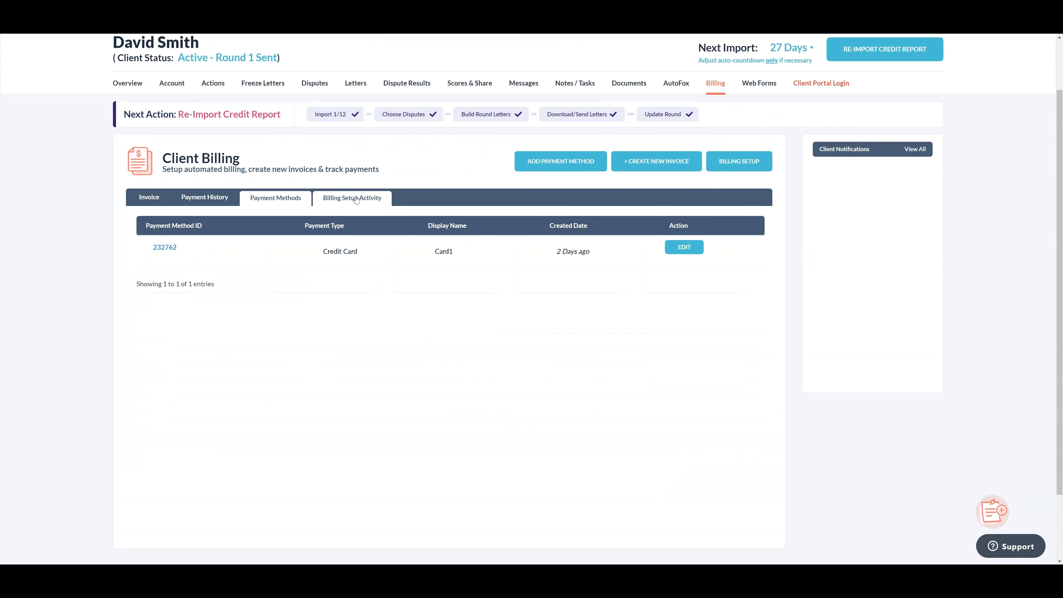
click(149, 198)
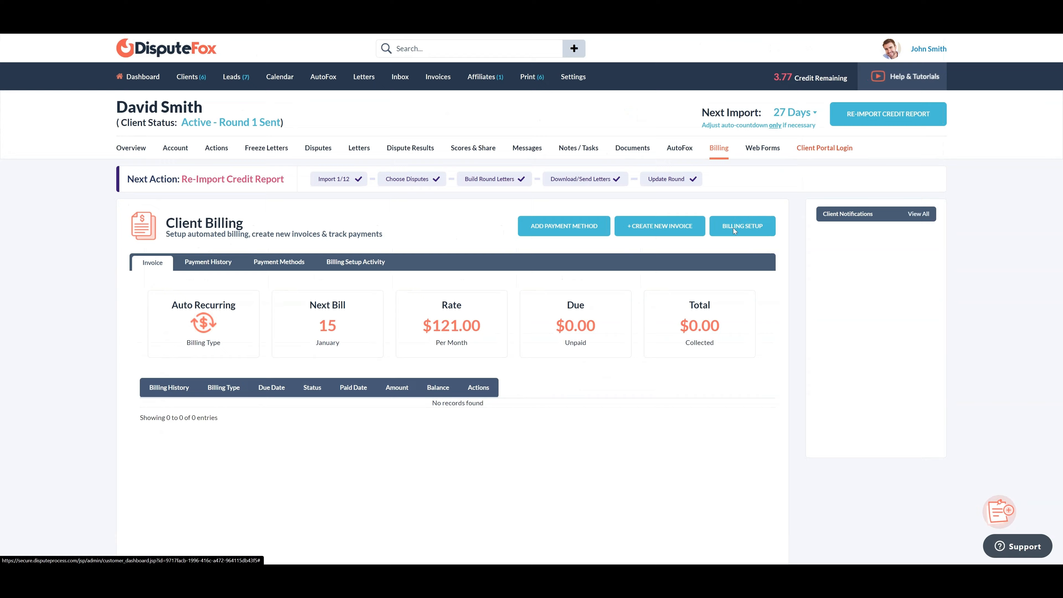
click(743, 226)
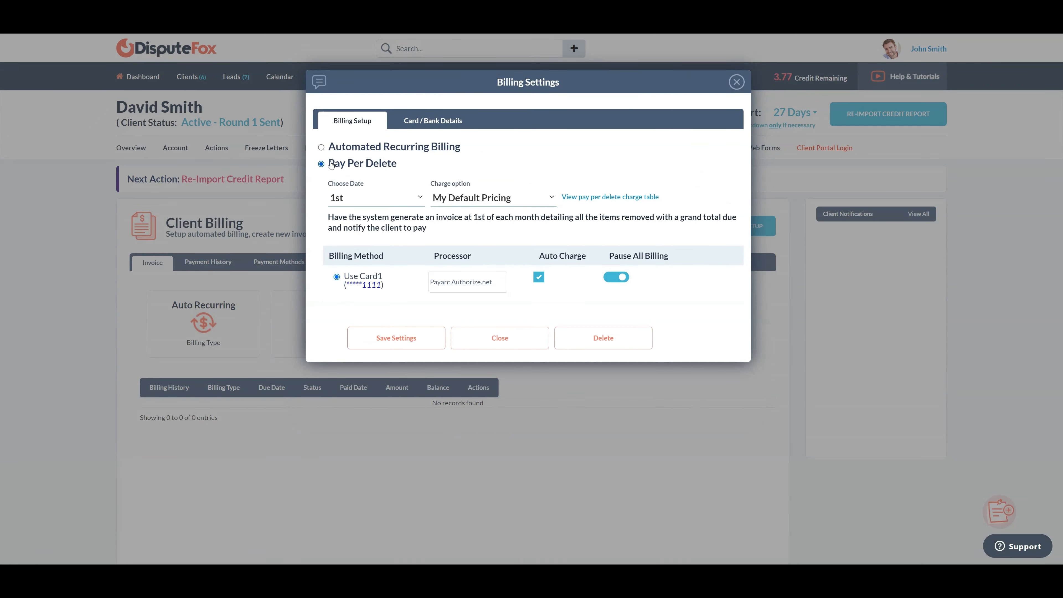
double_click(362, 163)
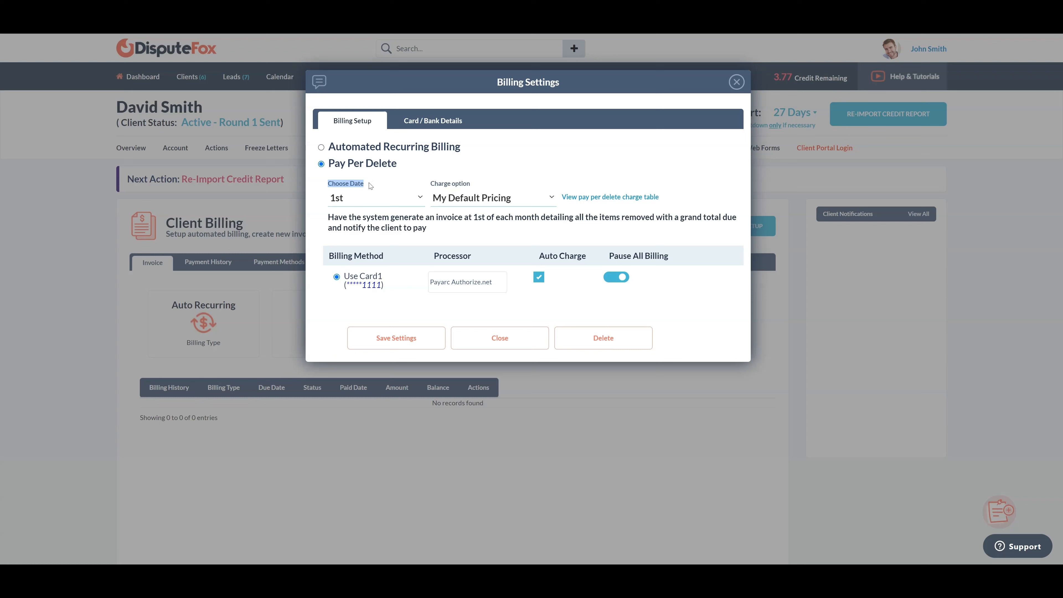
click(375, 198)
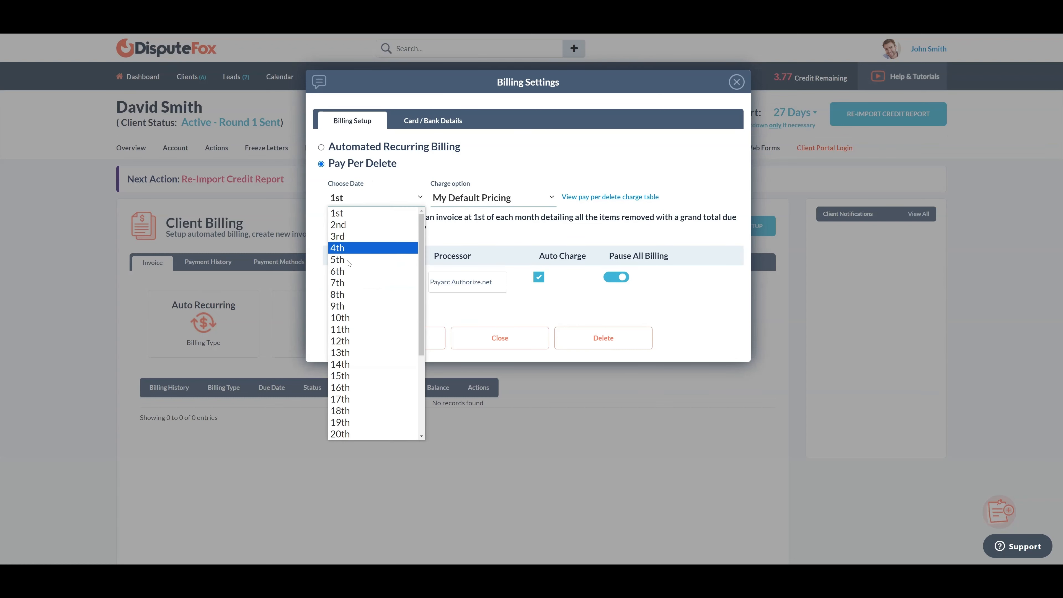
scroll(down, 3)
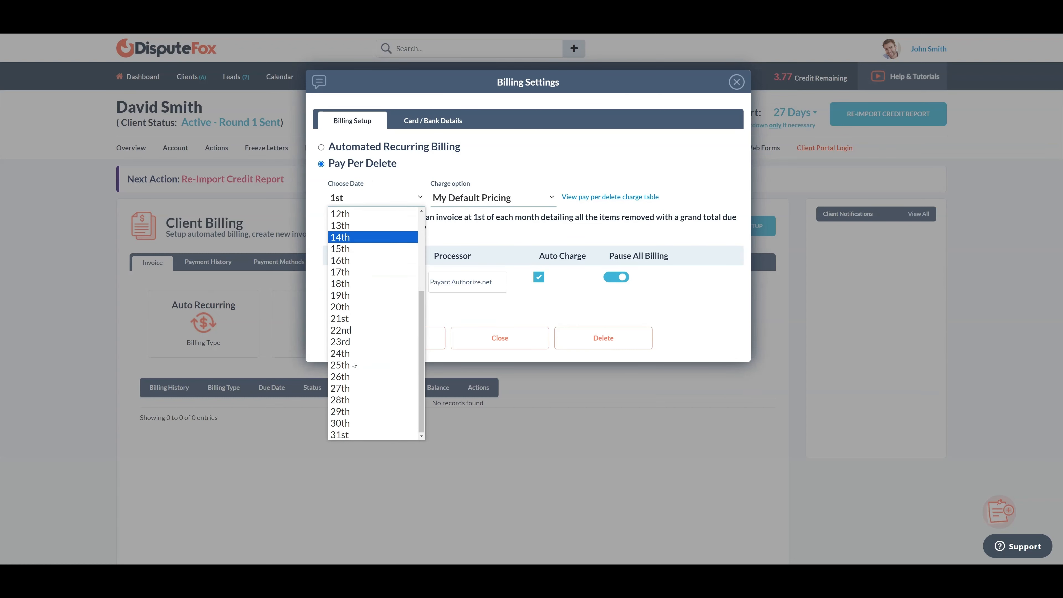
click(340, 365)
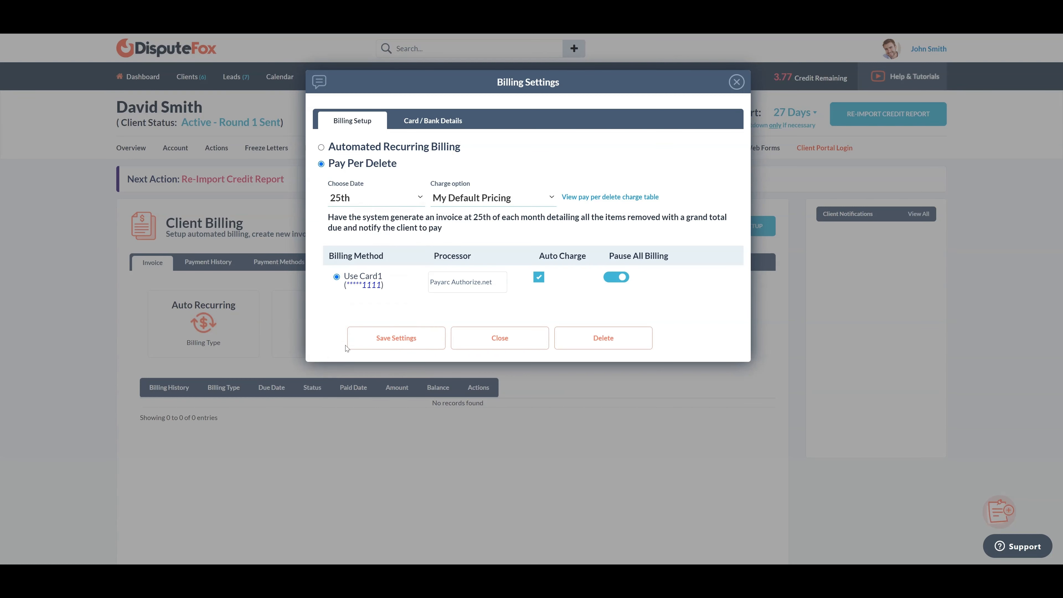
mouse_move(340, 186)
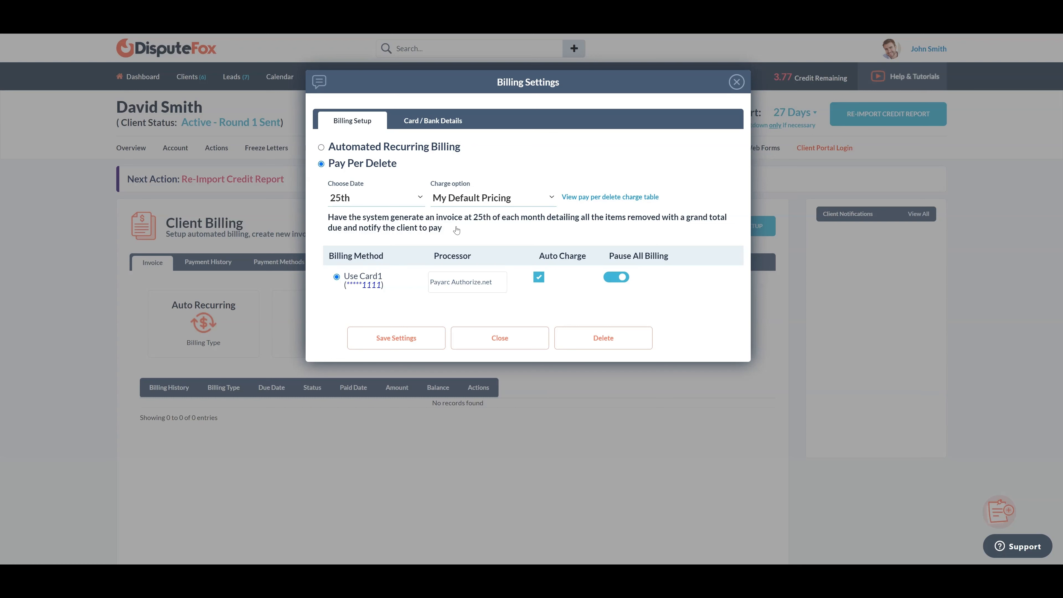
mouse_move(441, 149)
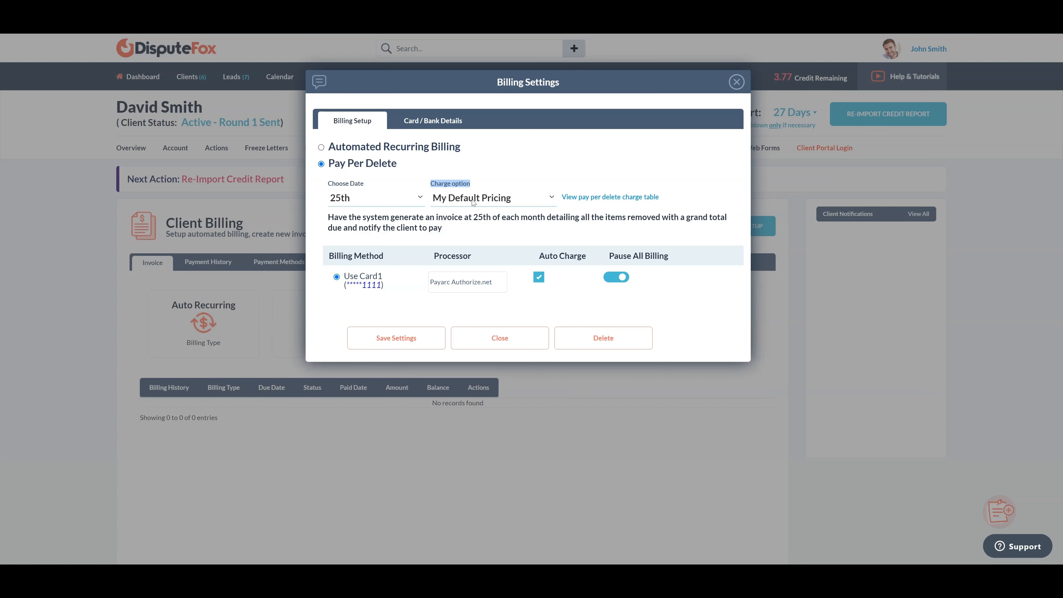
- Show the pay-per-delete charge table with per-bureau prices such as Accounts $100 and Public $200
click(476, 198)
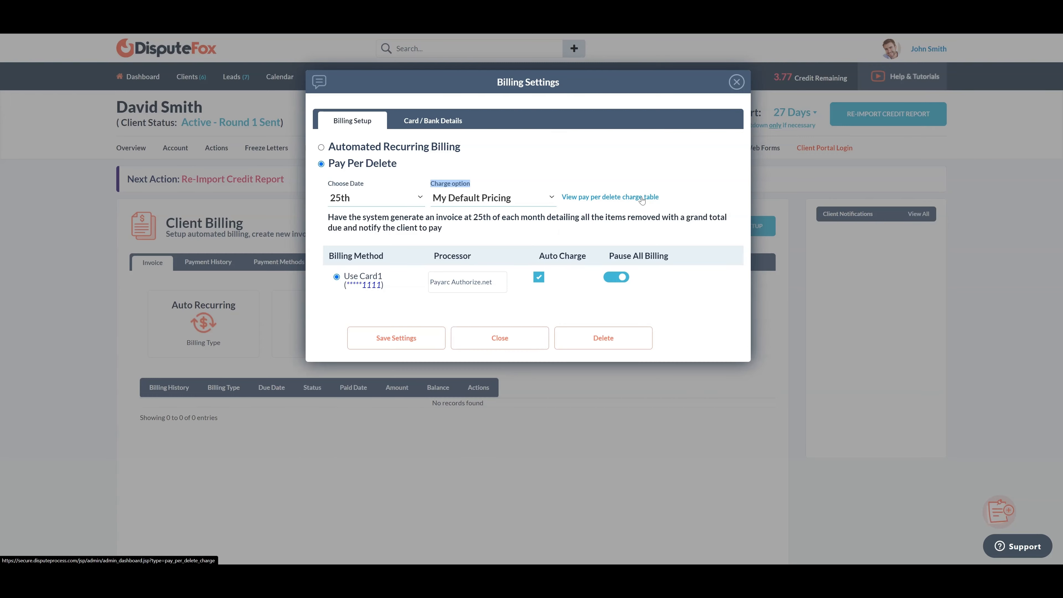
click(610, 197)
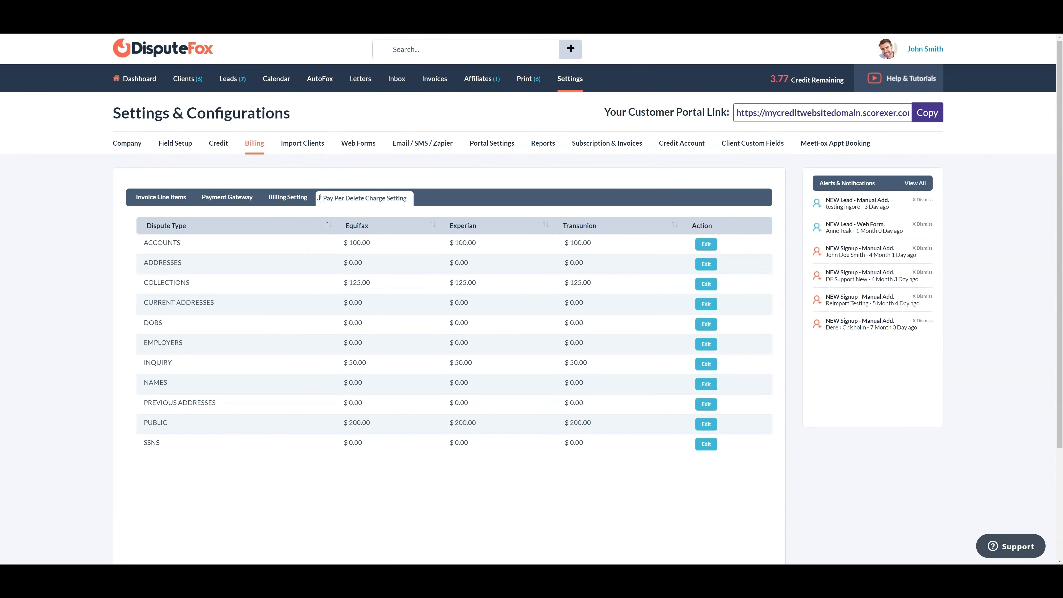
- Return from the charge table to the client's Billing Settings dialog
click(364, 198)
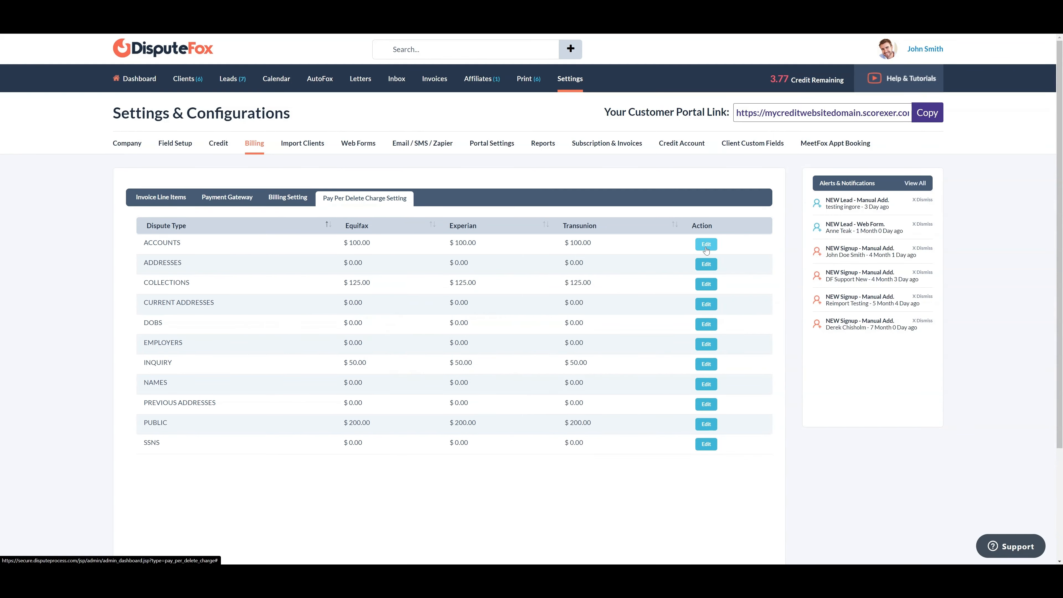
mouse_move(231, 156)
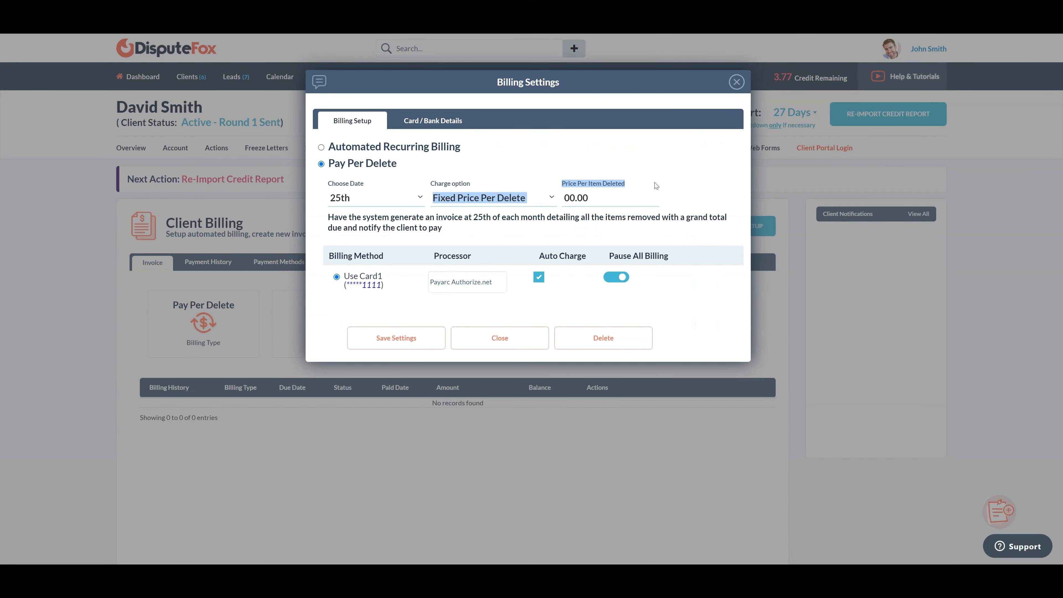
- Set the charge option to My Default Pricing with auto charge off and save the billing settings
click(494, 197)
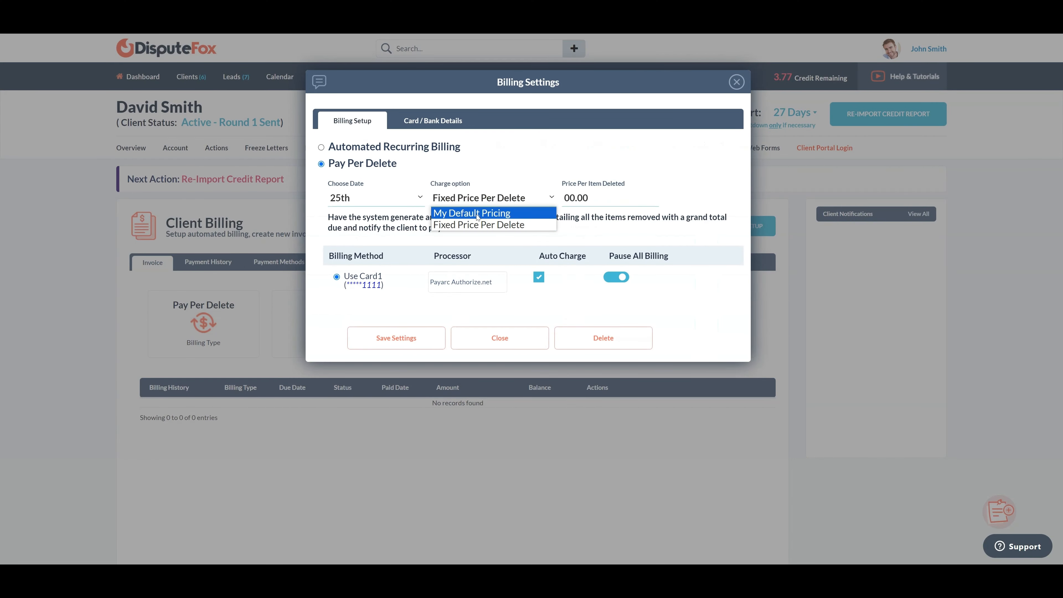
click(472, 213)
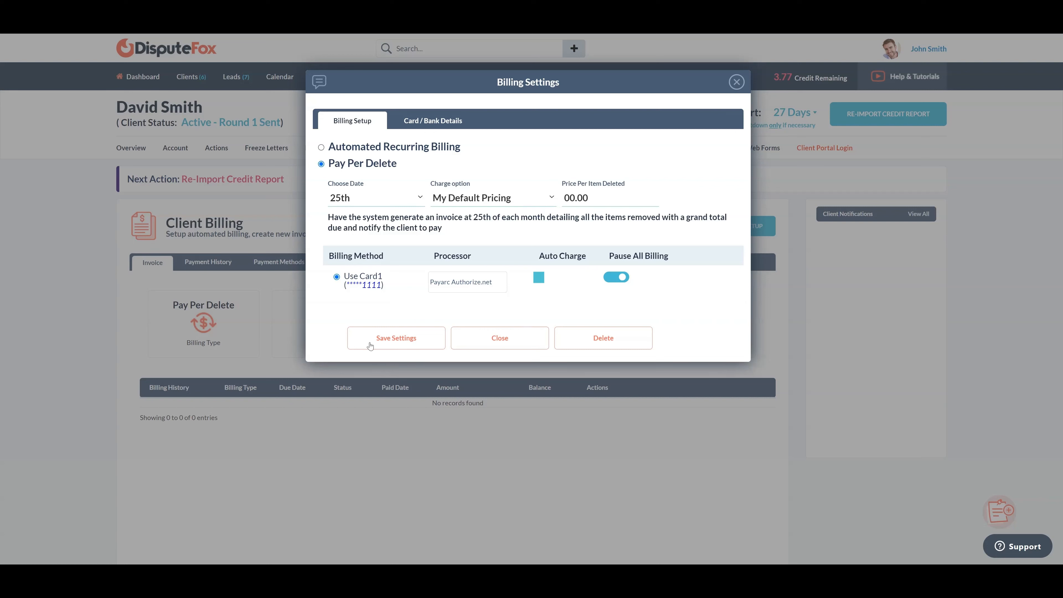
mouse_move(389, 360)
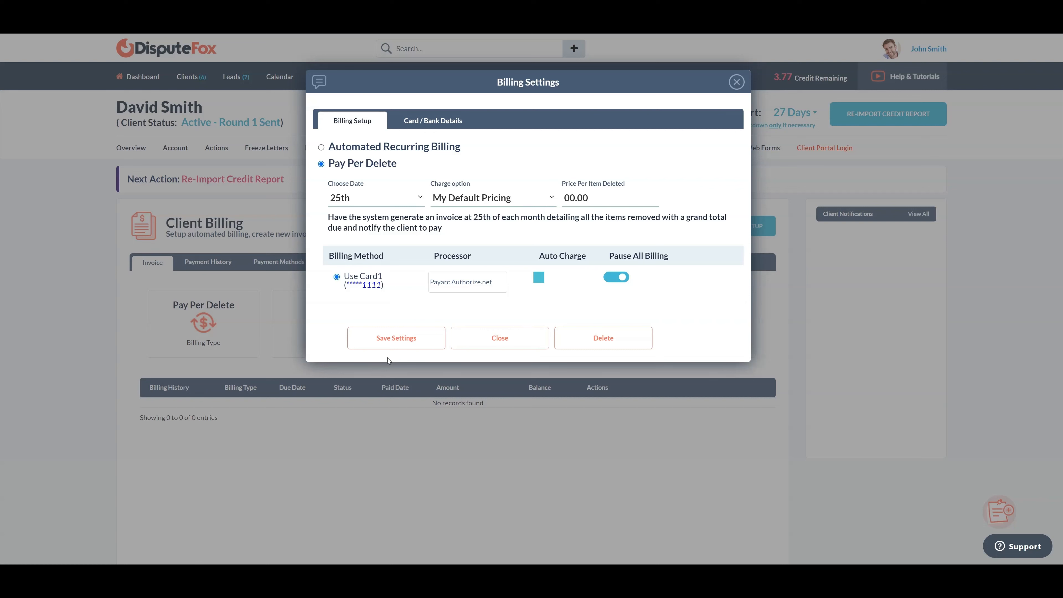
mouse_move(418, 343)
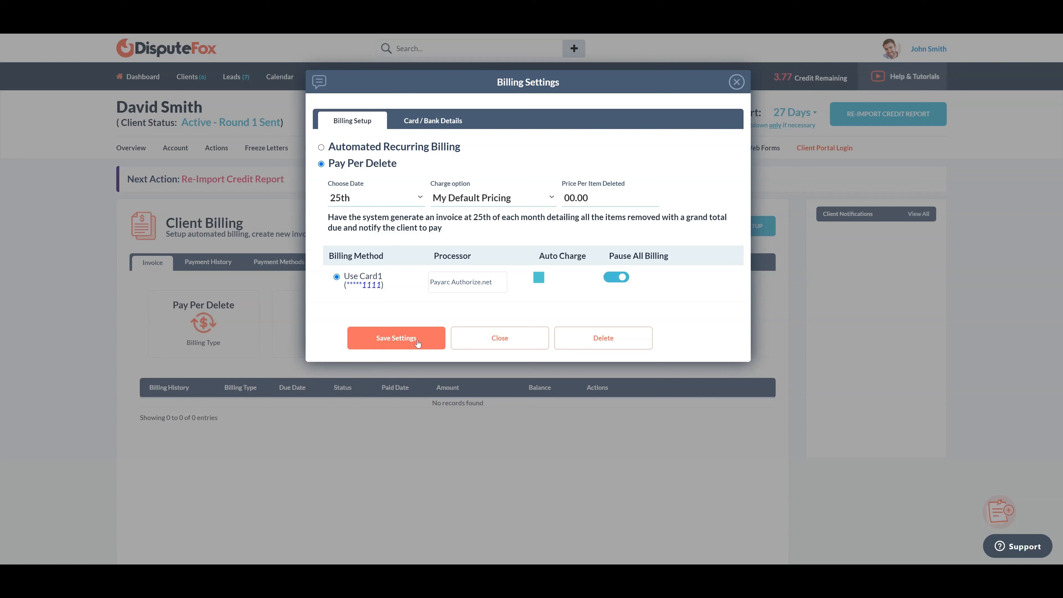
mouse_move(418, 337)
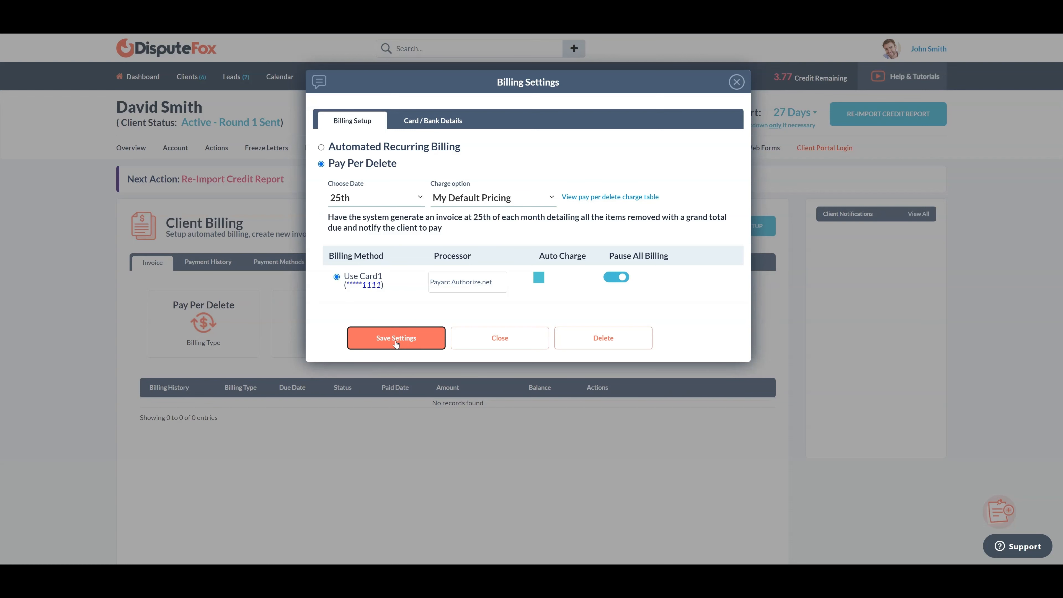
click(395, 338)
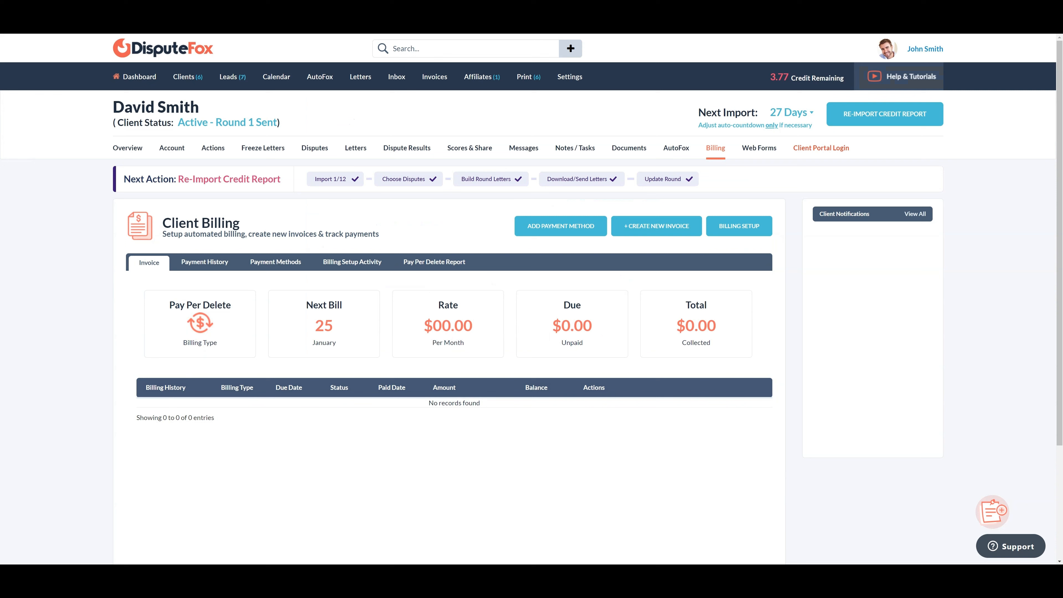
mouse_move(394, 377)
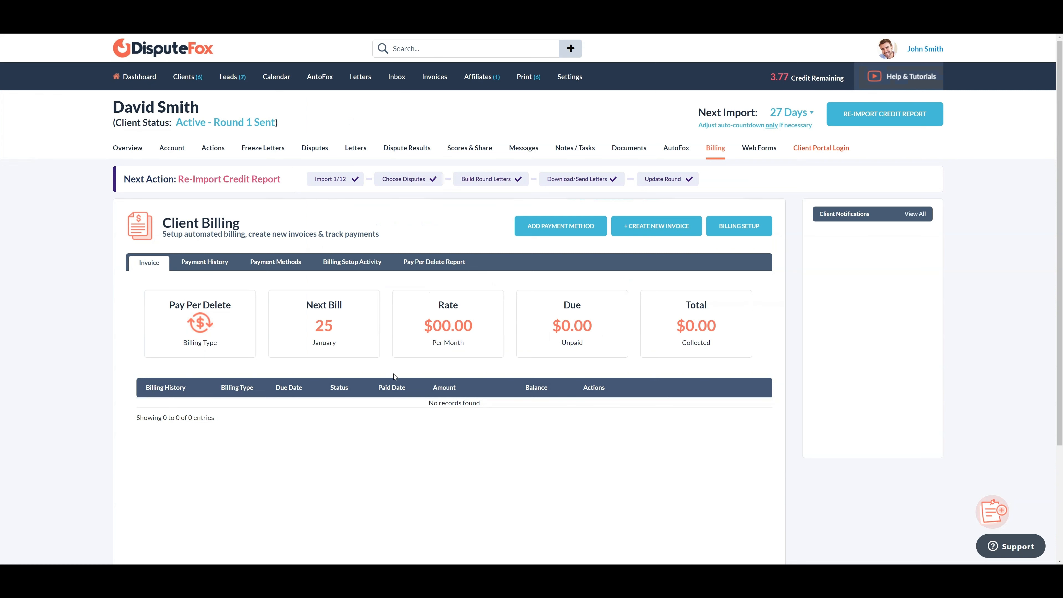